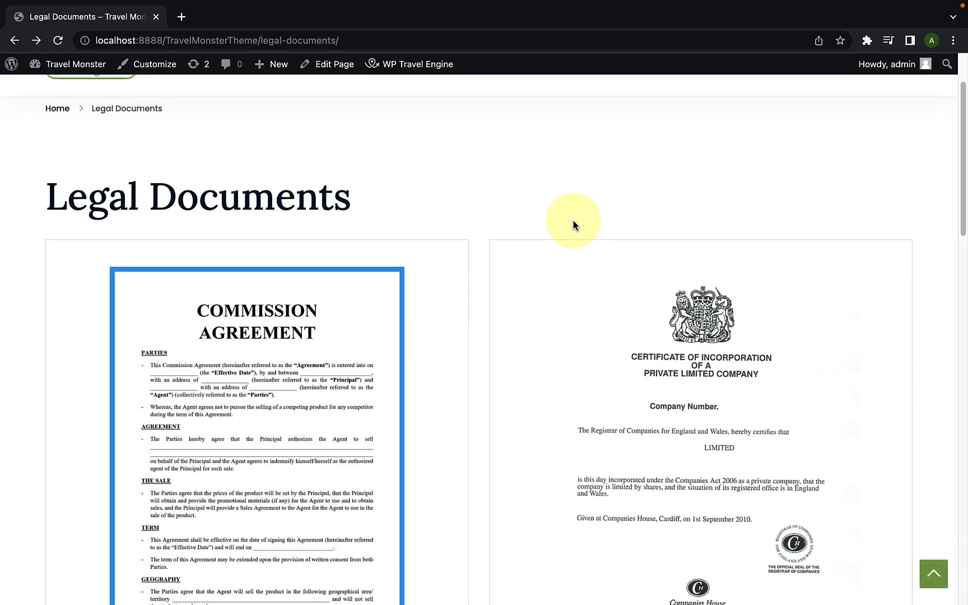
Step: Browse the Legal Documents page, page through documents in the lightbox, then close it
{"action": "scroll", "scroll_direction": "down", "scroll_amount": 3}
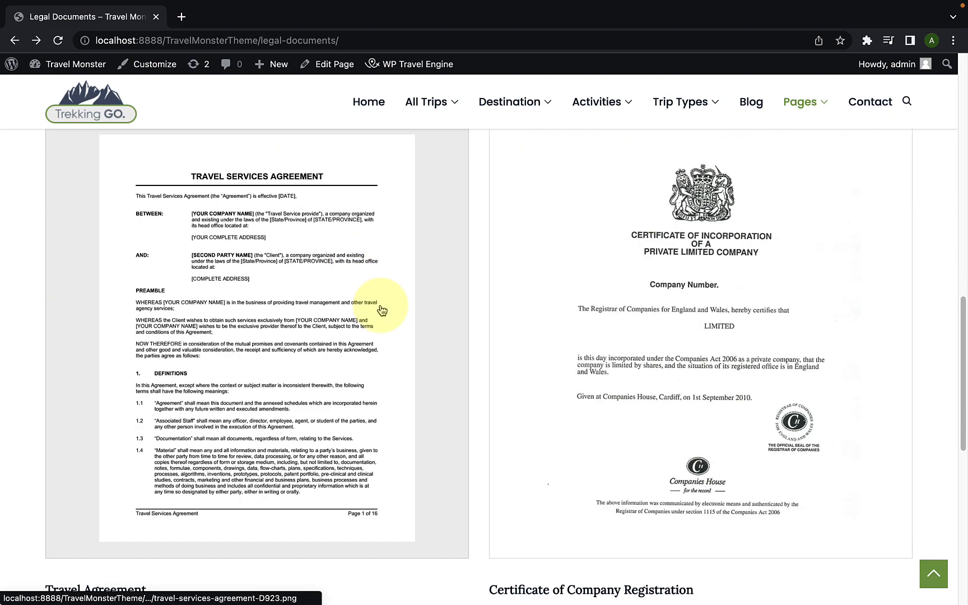
{"action": "scroll", "scroll_direction": "down", "scroll_amount": 3}
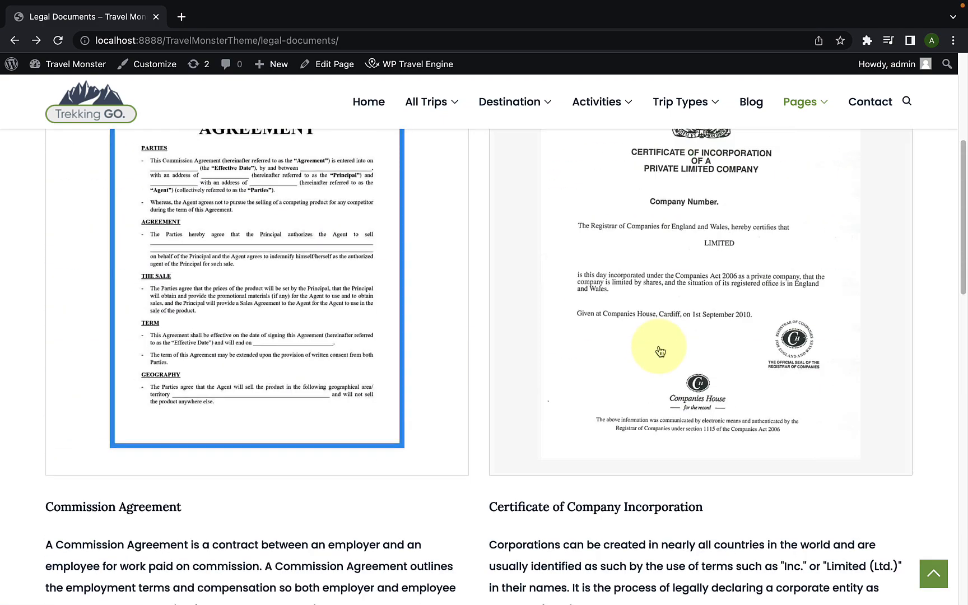
{"action": "scroll", "scroll_direction": "up", "scroll_amount": 3}
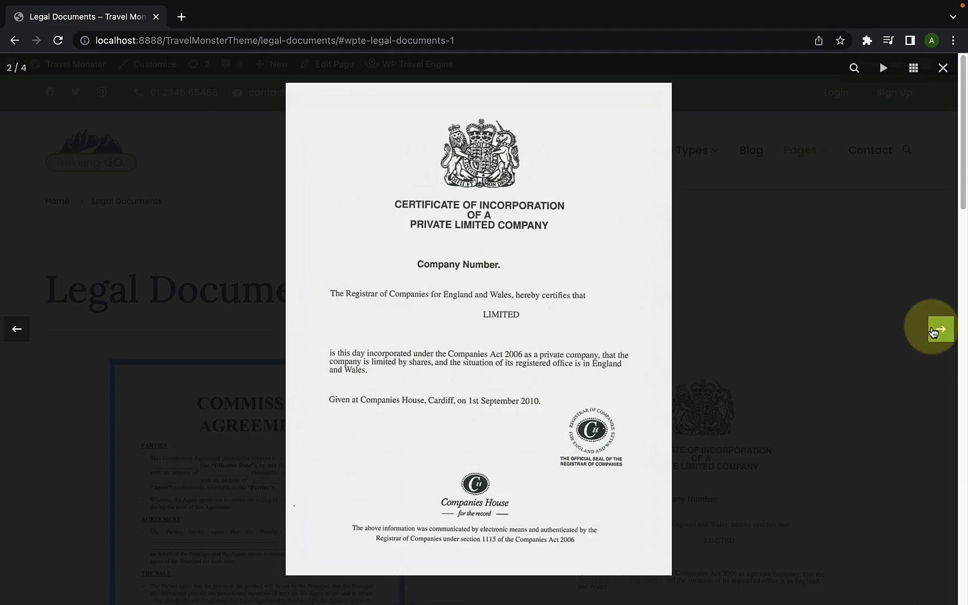
{"action": "left_click", "coordinate": [933, 327]}
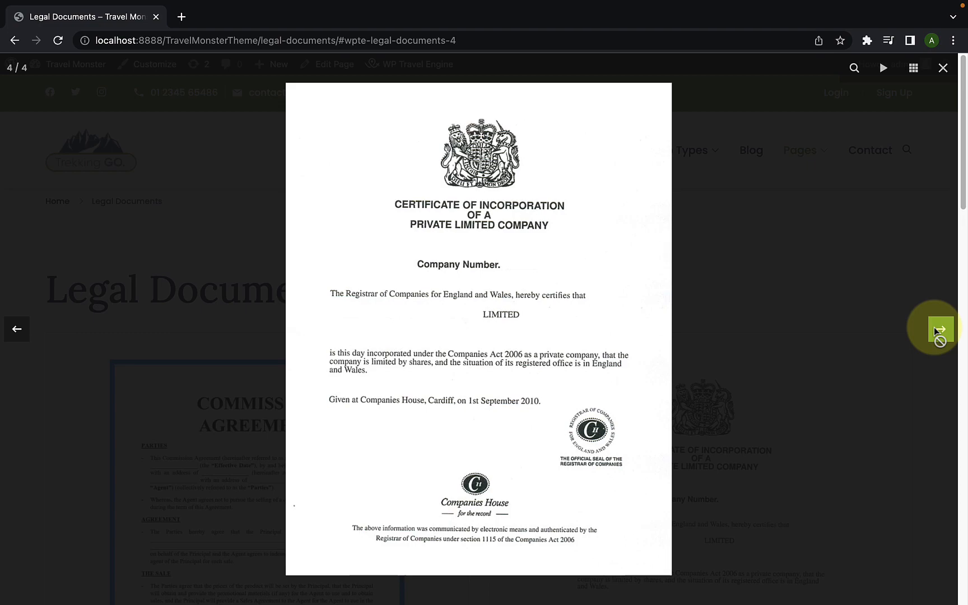
{"action": "left_click", "coordinate": [17, 329]}
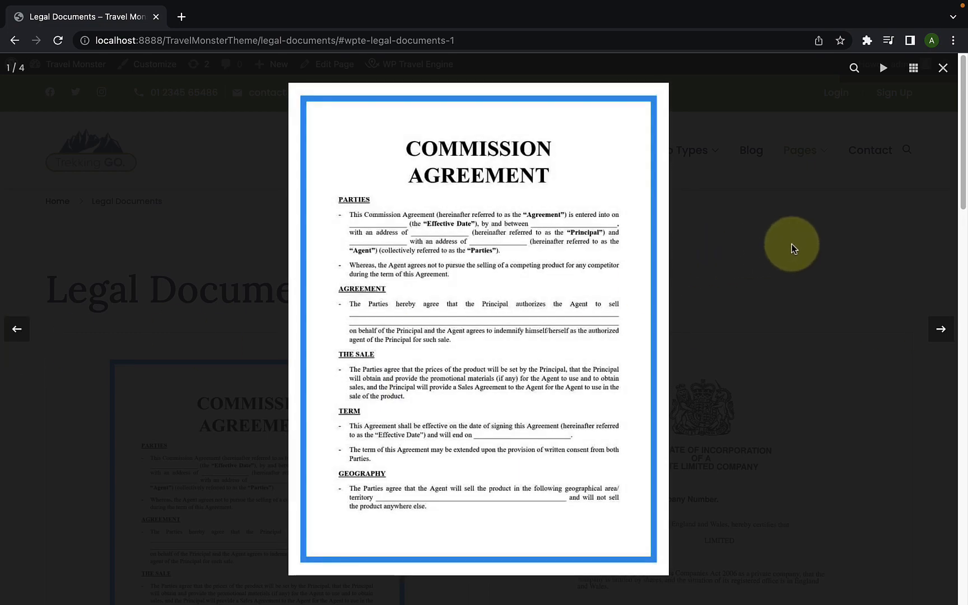
{"action": "left_click", "coordinate": [942, 67]}
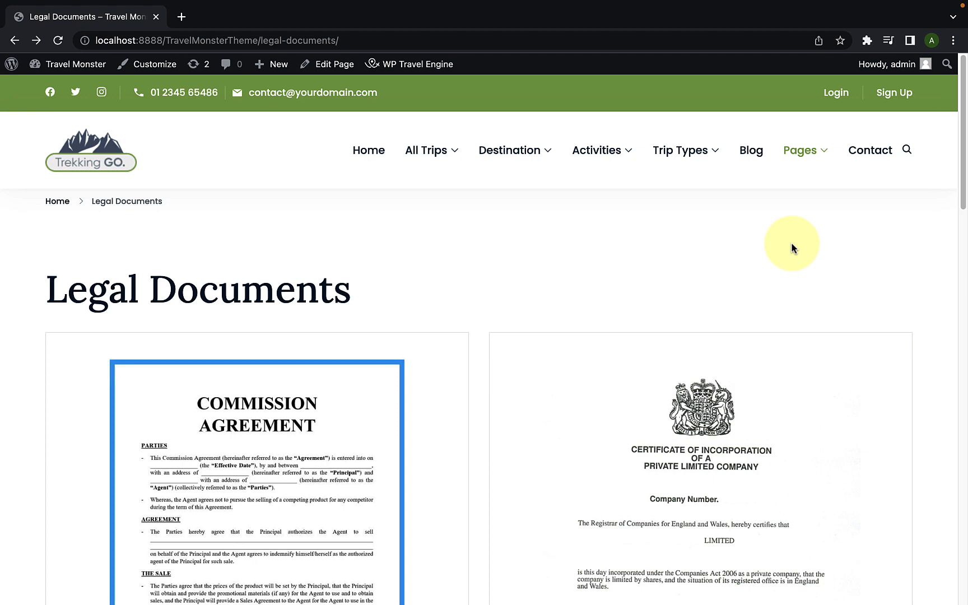
{"action": "scroll", "scroll_direction": "down", "scroll_amount": 3}
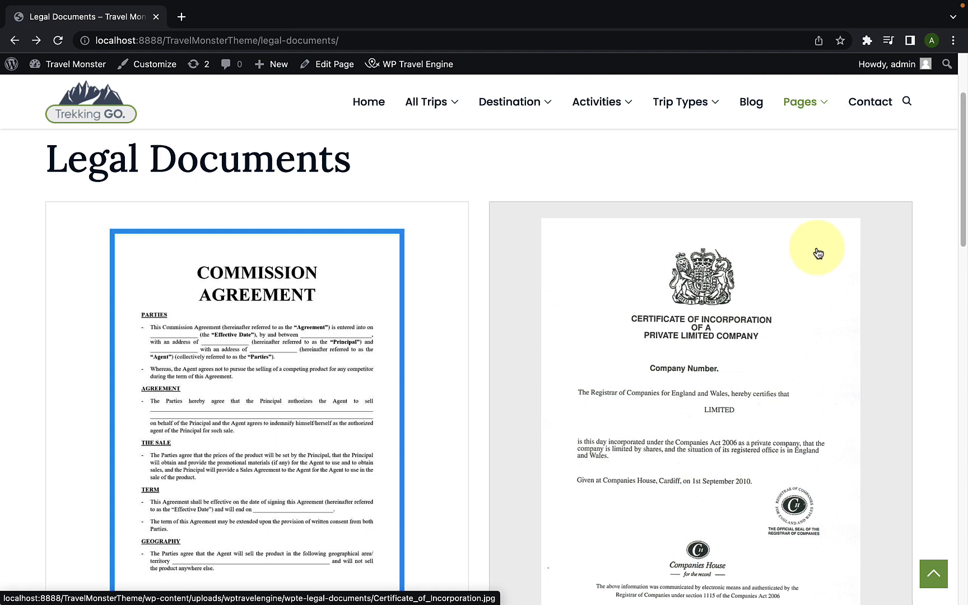
{"action": "mouse_move", "coordinate": [787, 191]}
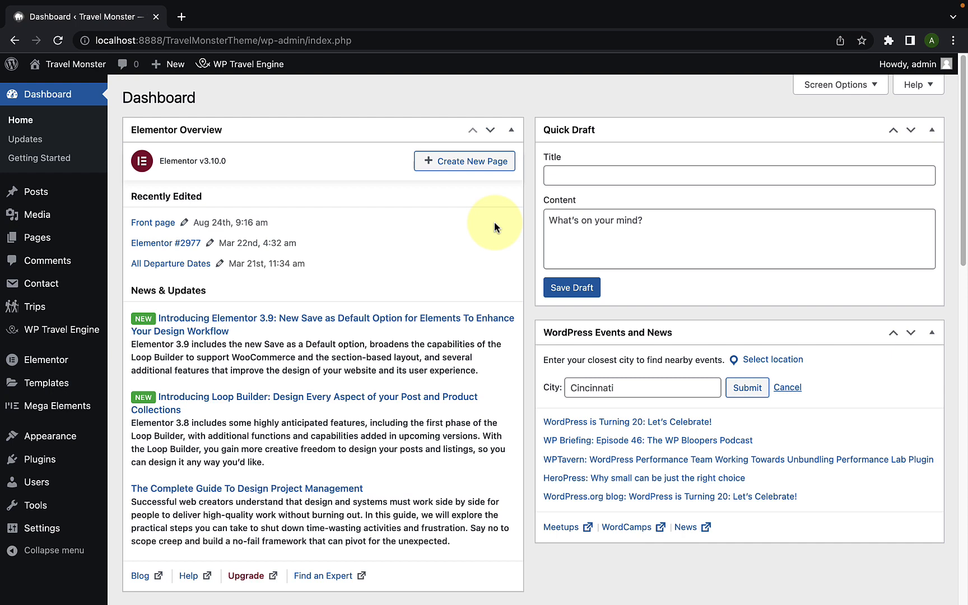
{"action": "mouse_move", "coordinate": [398, 233]}
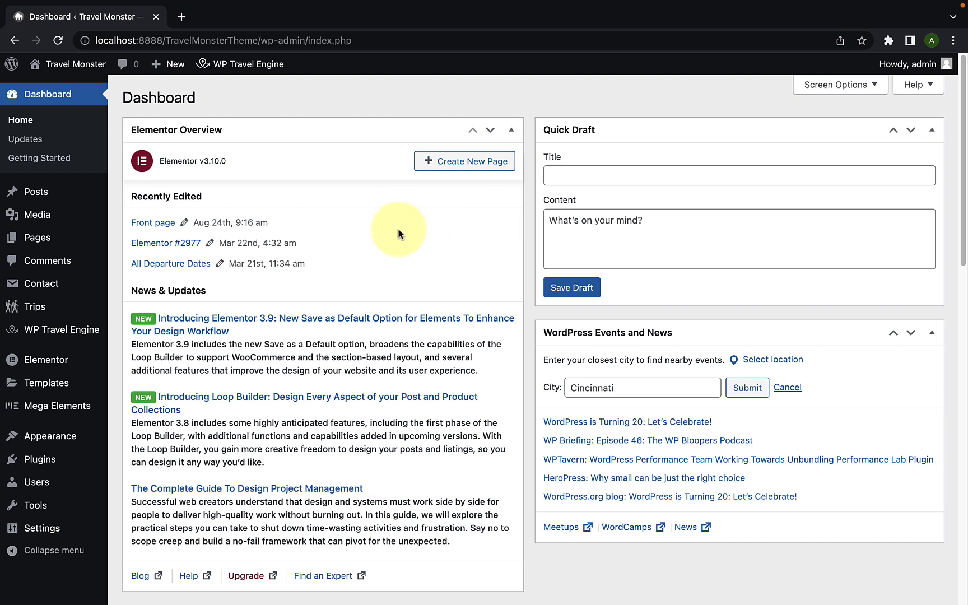
{"action": "mouse_move", "coordinate": [41, 458]}
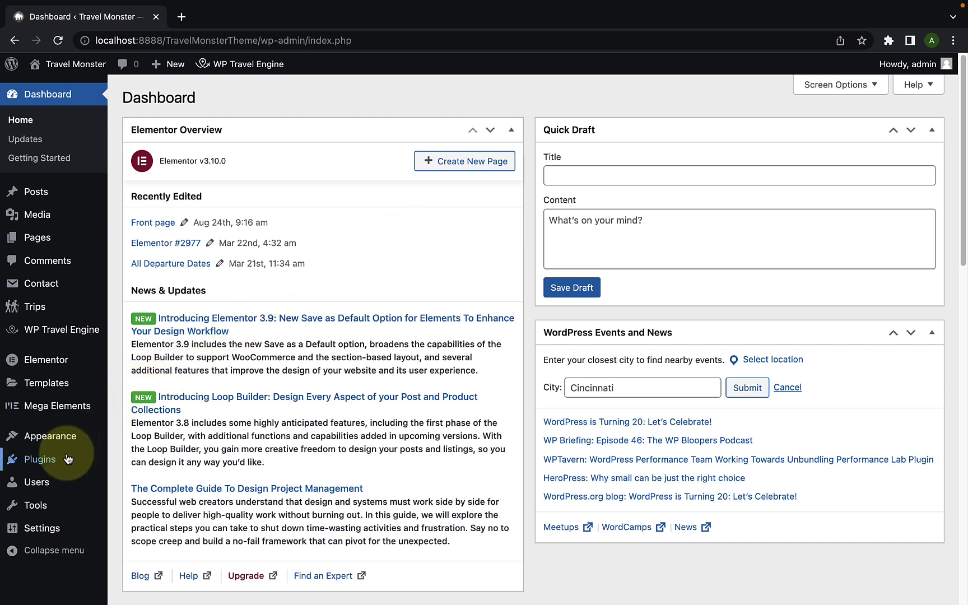
{"action": "mouse_move", "coordinate": [40, 458]}
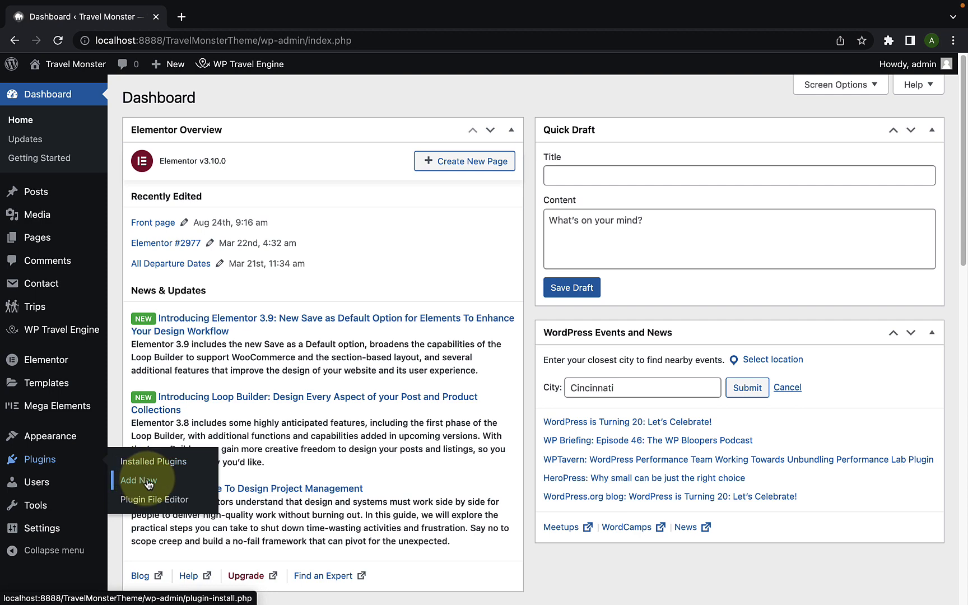
Step: Choose the legal-documents plugin zip in the Upload Plugin form
{"action": "left_click", "coordinate": [138, 480]}
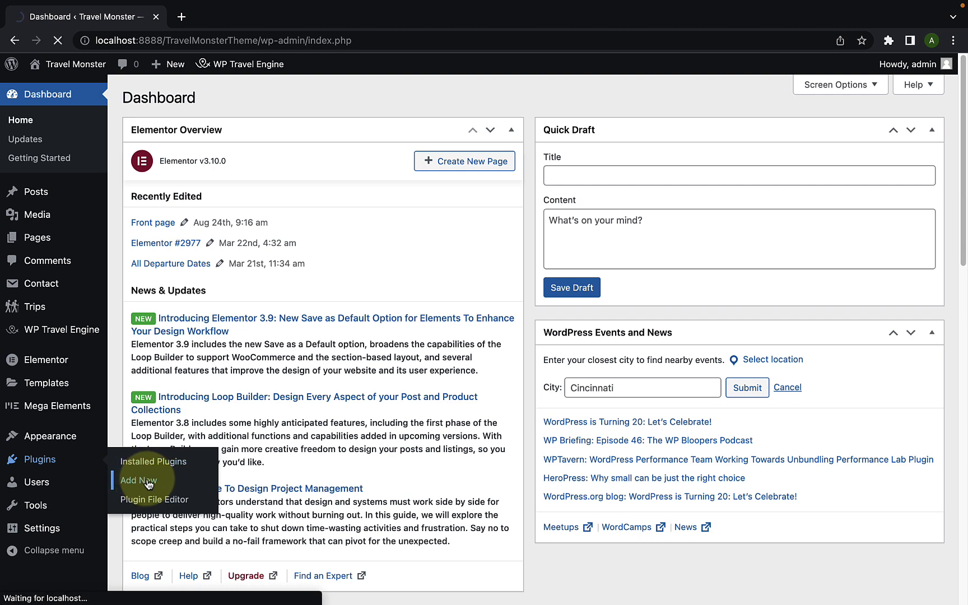
{"action": "left_click", "coordinate": [138, 480]}
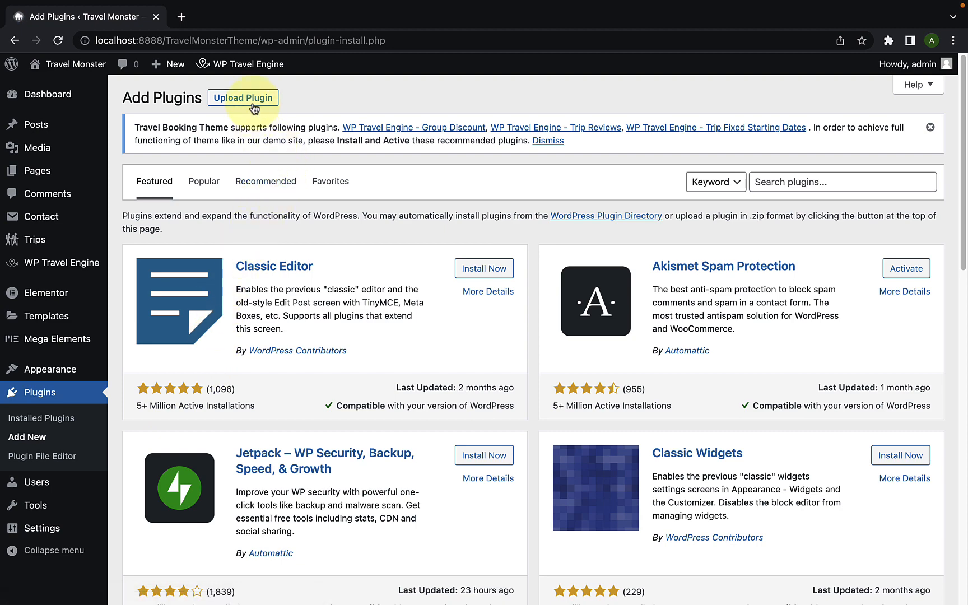
{"action": "left_click", "coordinate": [243, 98]}
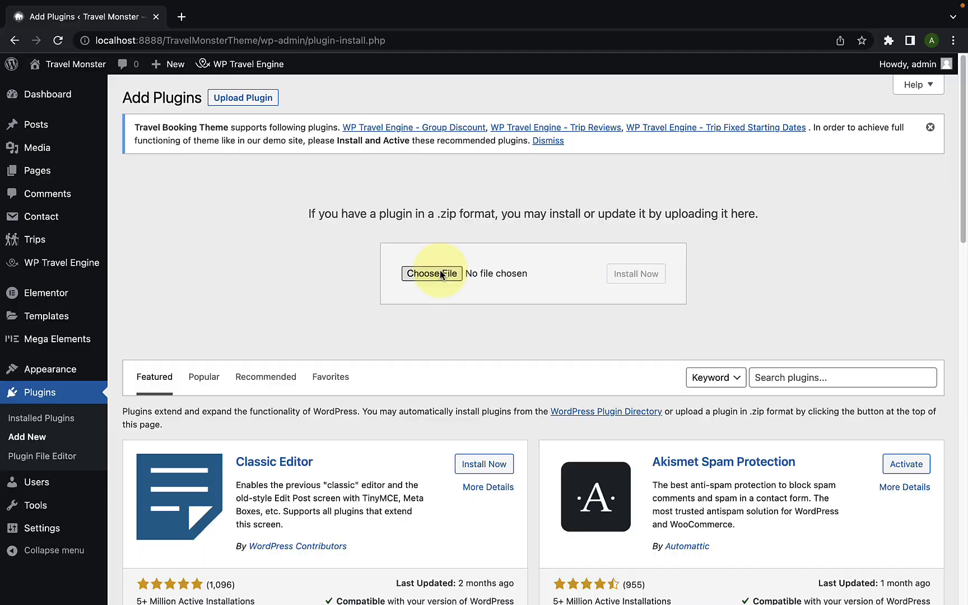
{"action": "left_click", "coordinate": [431, 273]}
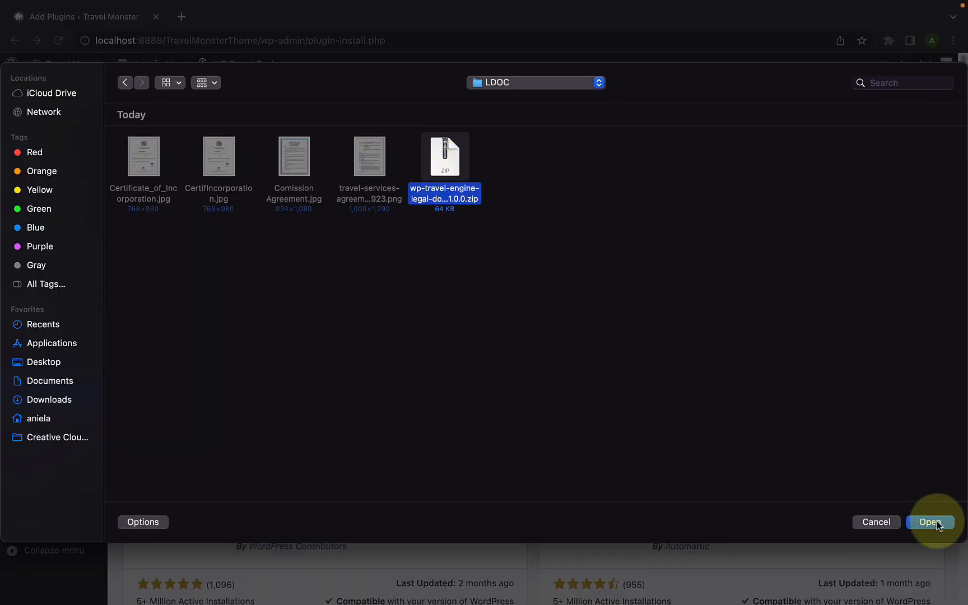
{"action": "left_click", "coordinate": [930, 521]}
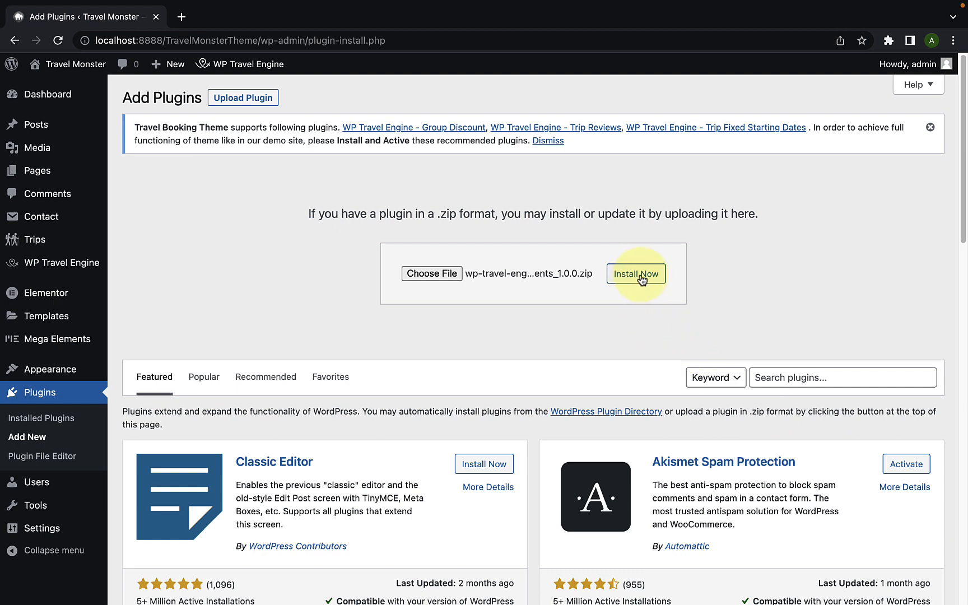
Step: Install and activate the WP Travel Engine - Legal Documents plugin
{"action": "left_click", "coordinate": [636, 273]}
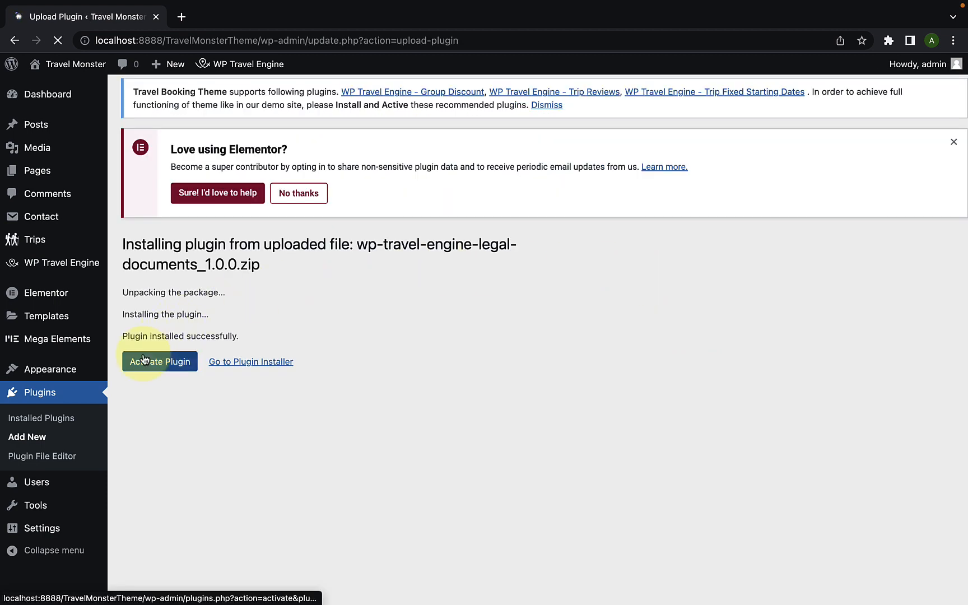
{"action": "left_click", "coordinate": [159, 362]}
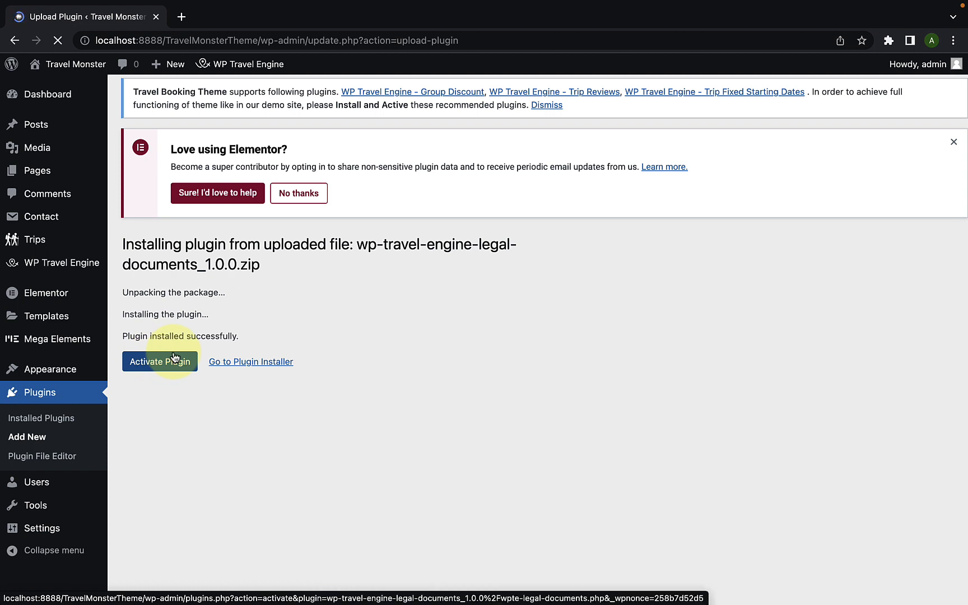
{"action": "left_click", "coordinate": [159, 361]}
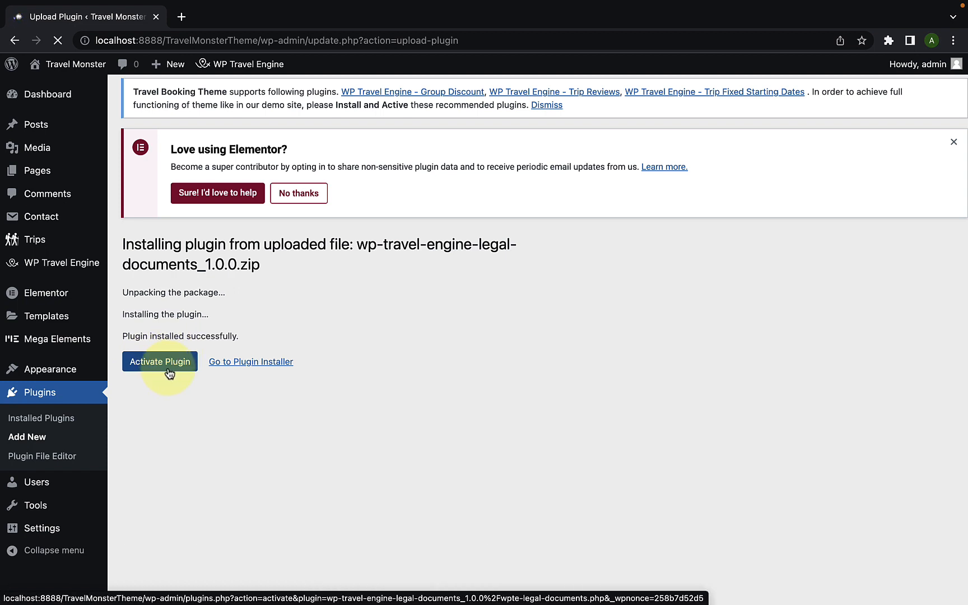
{"action": "left_click", "coordinate": [159, 361]}
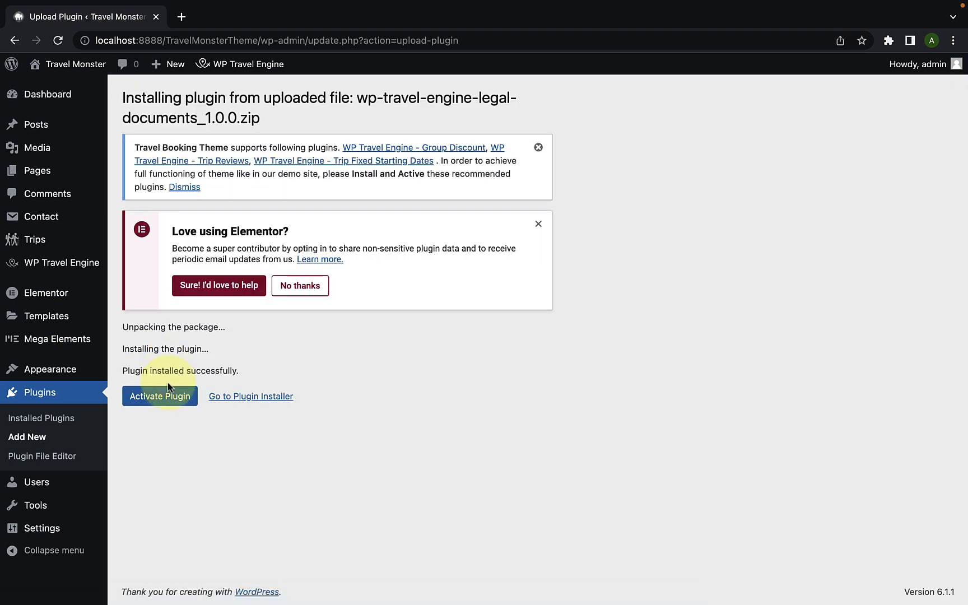
{"action": "left_click", "coordinate": [160, 395]}
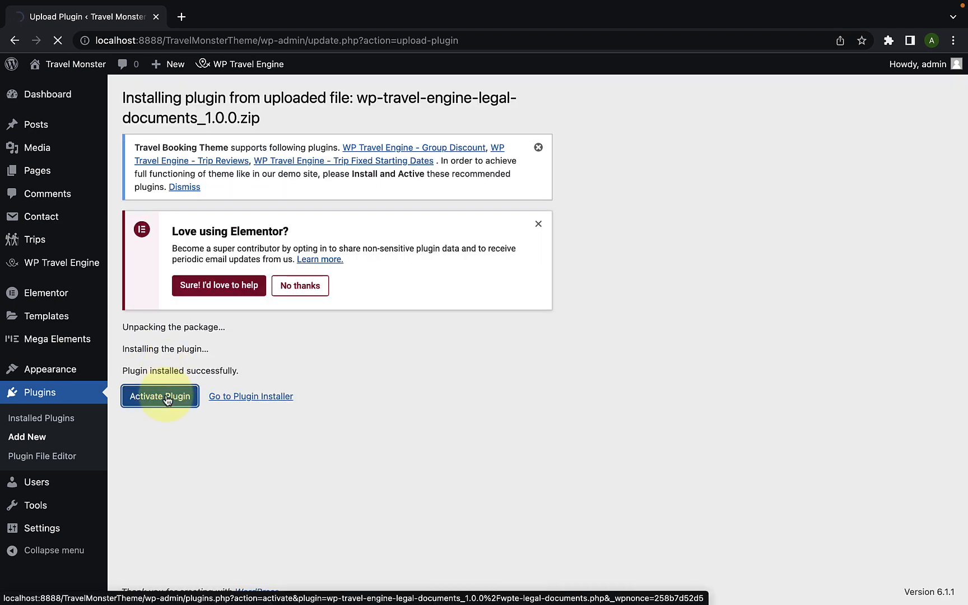
{"action": "left_click", "coordinate": [159, 395]}
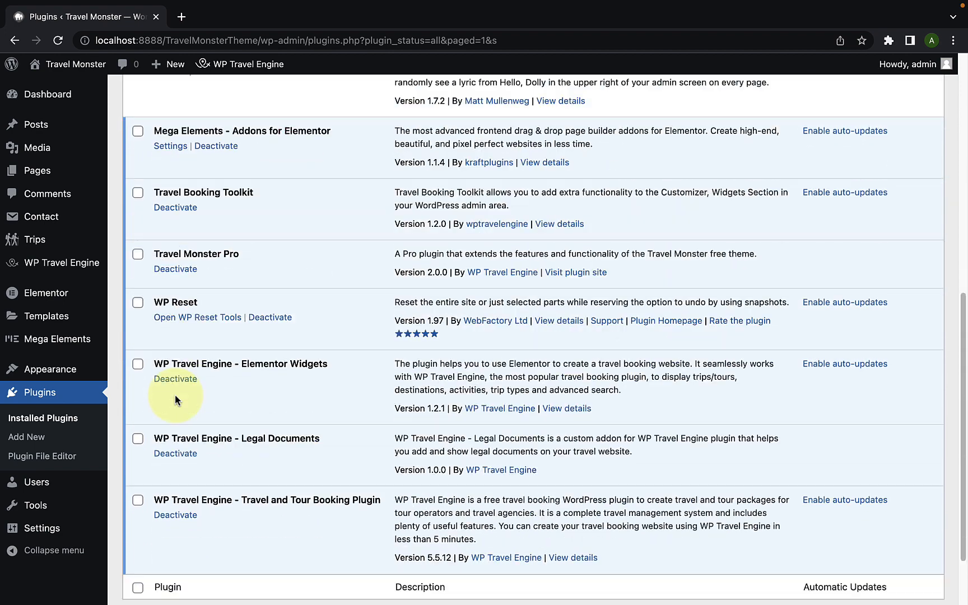
{"action": "mouse_move", "coordinate": [258, 465]}
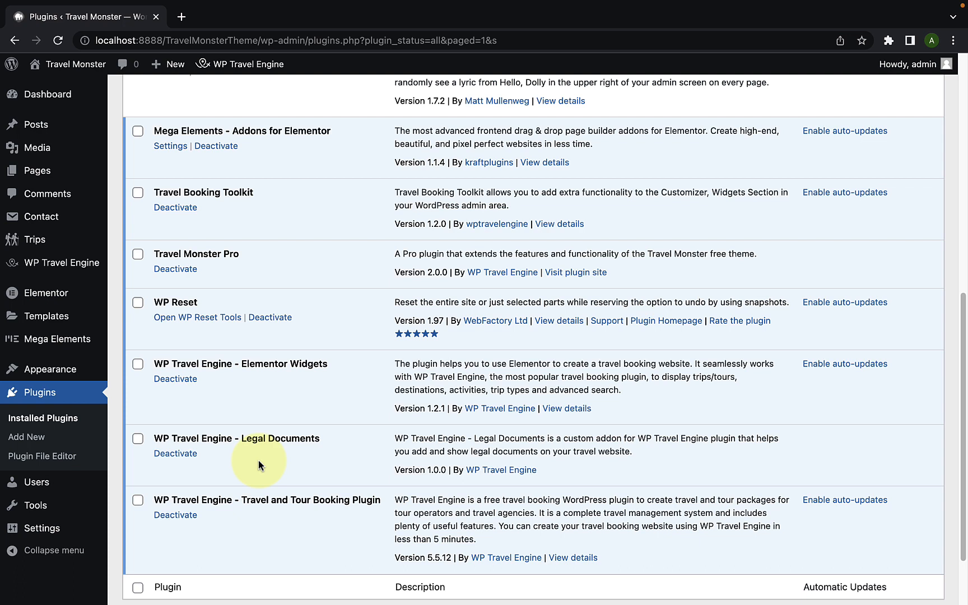
{"action": "mouse_move", "coordinate": [62, 262]}
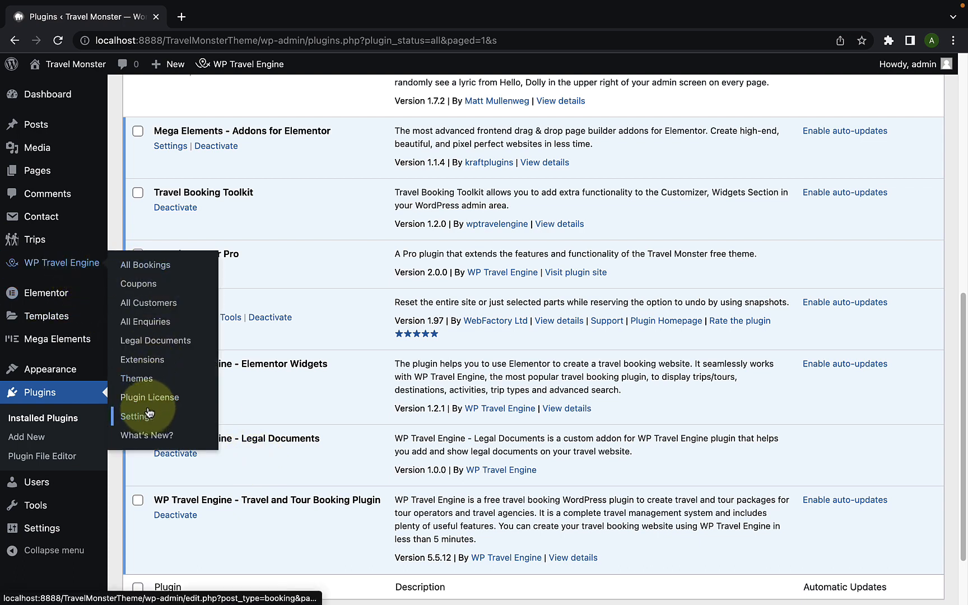
{"action": "left_click", "coordinate": [149, 397]}
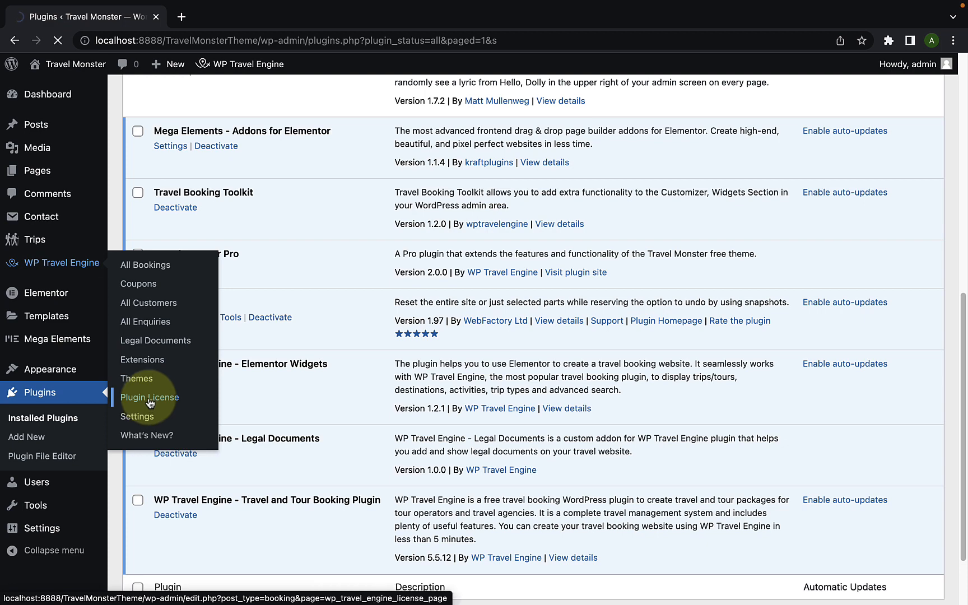
{"action": "left_click", "coordinate": [150, 397]}
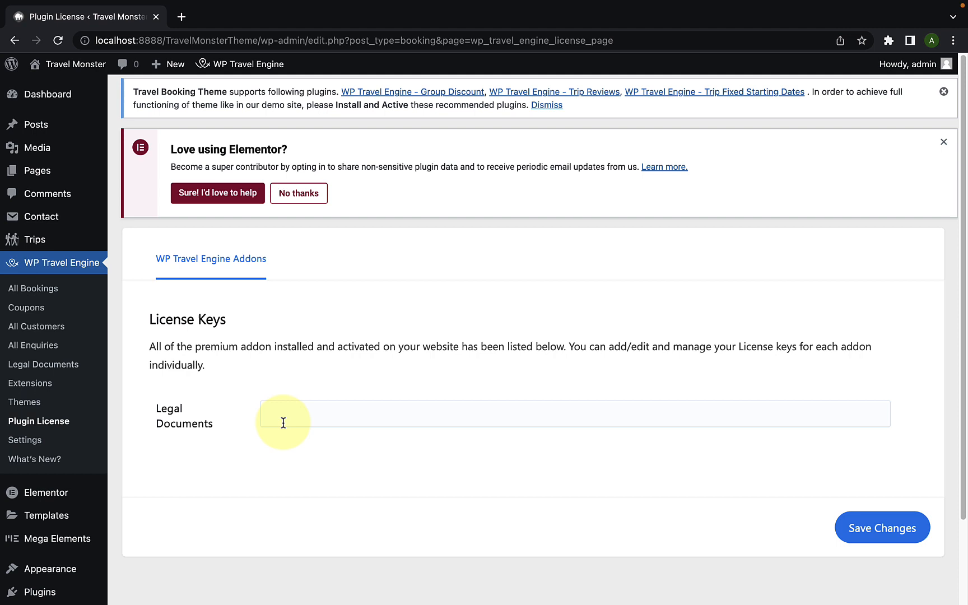
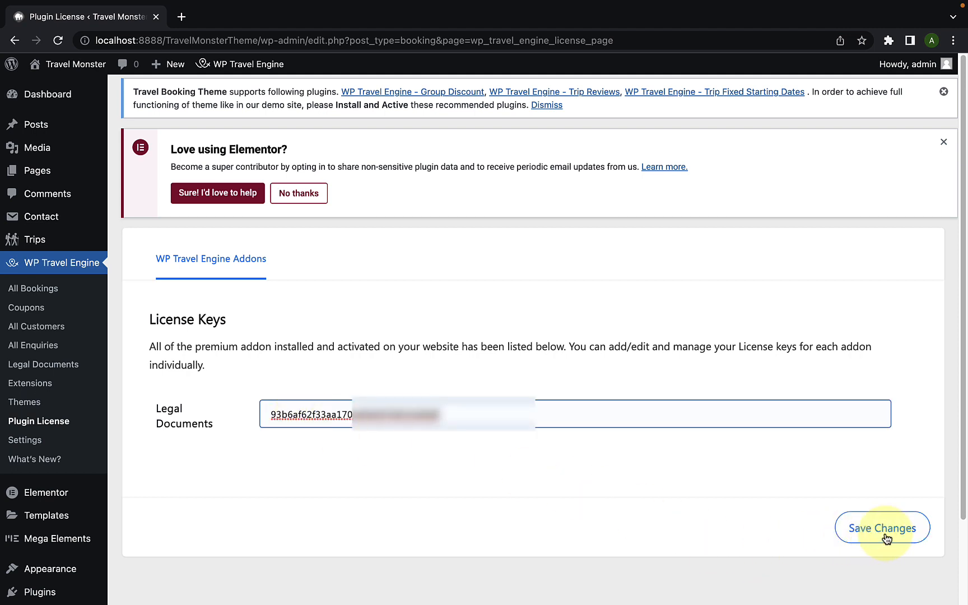
{"action": "left_click", "coordinate": [883, 527]}
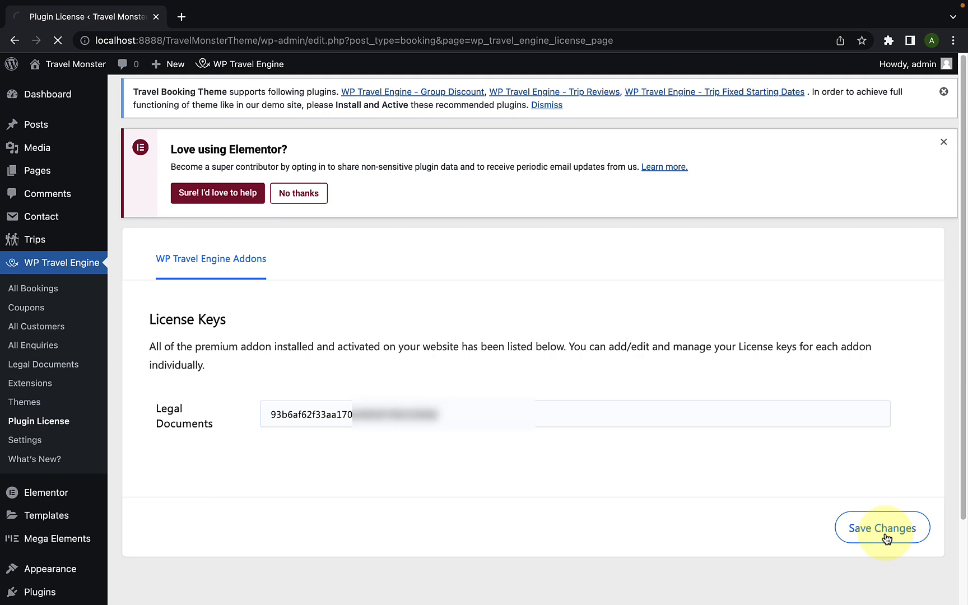
{"action": "left_click", "coordinate": [882, 527]}
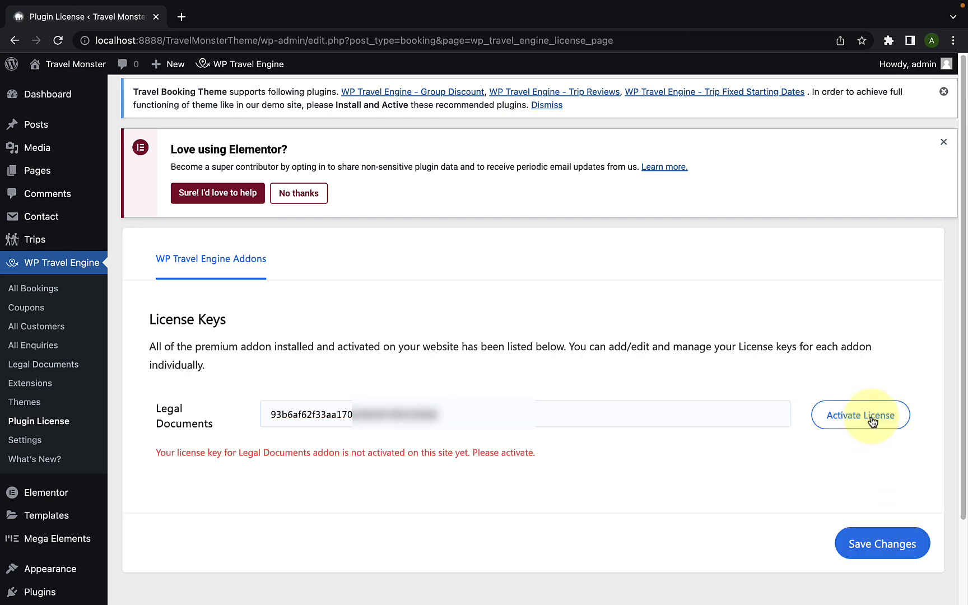
{"action": "left_click", "coordinate": [859, 414]}
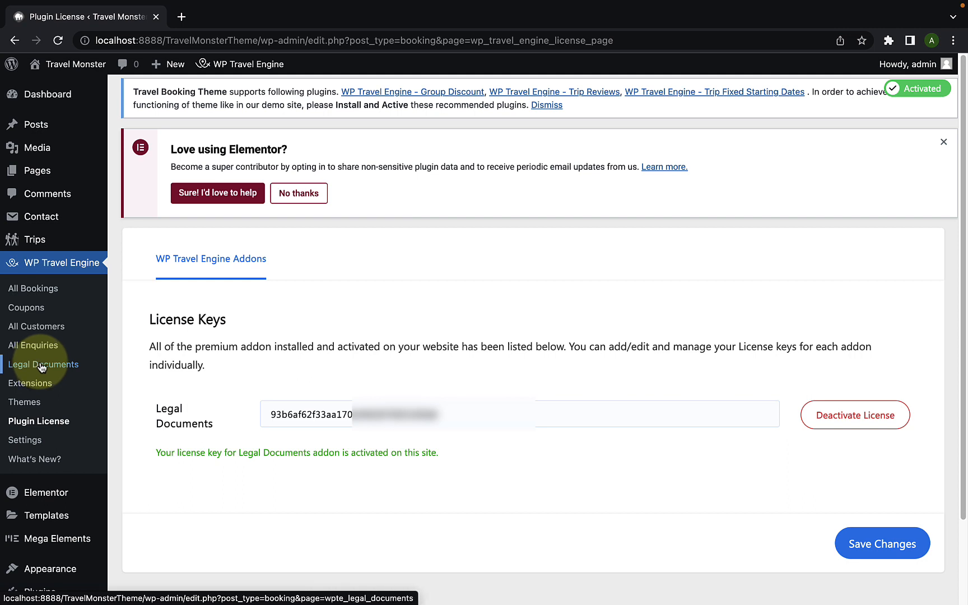
Step: Enter name Commission Agreement with its description and attach Comission Agreement.jpg
{"action": "left_click", "coordinate": [44, 364]}
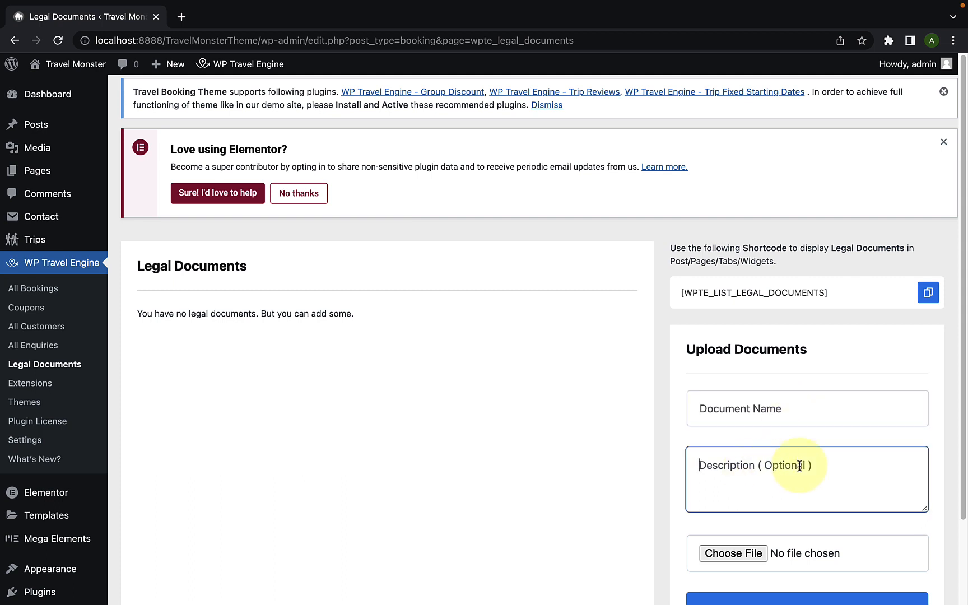
{"action": "left_click", "coordinate": [806, 407]}
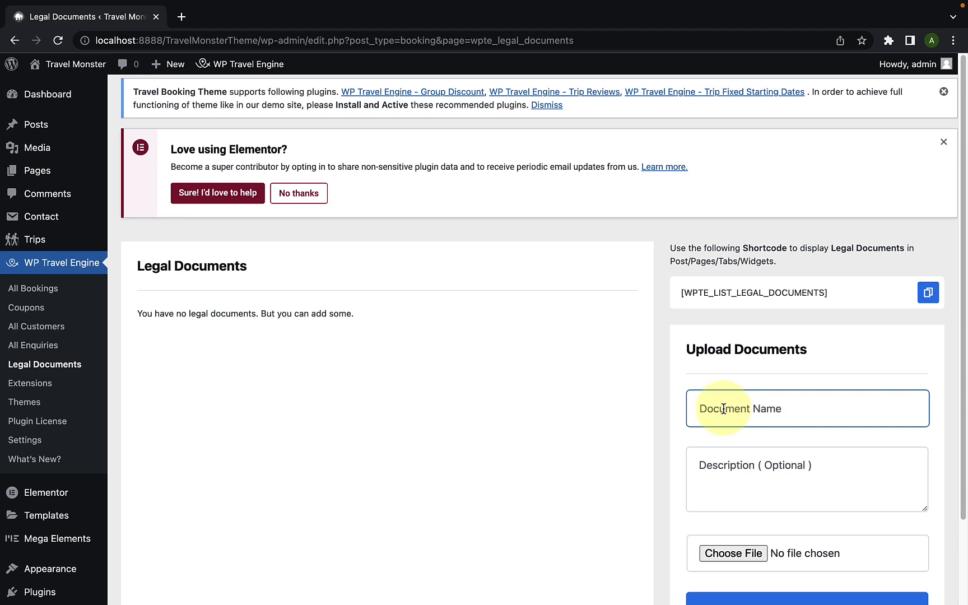
{"action": "type", "text": "Commission Agreement"}
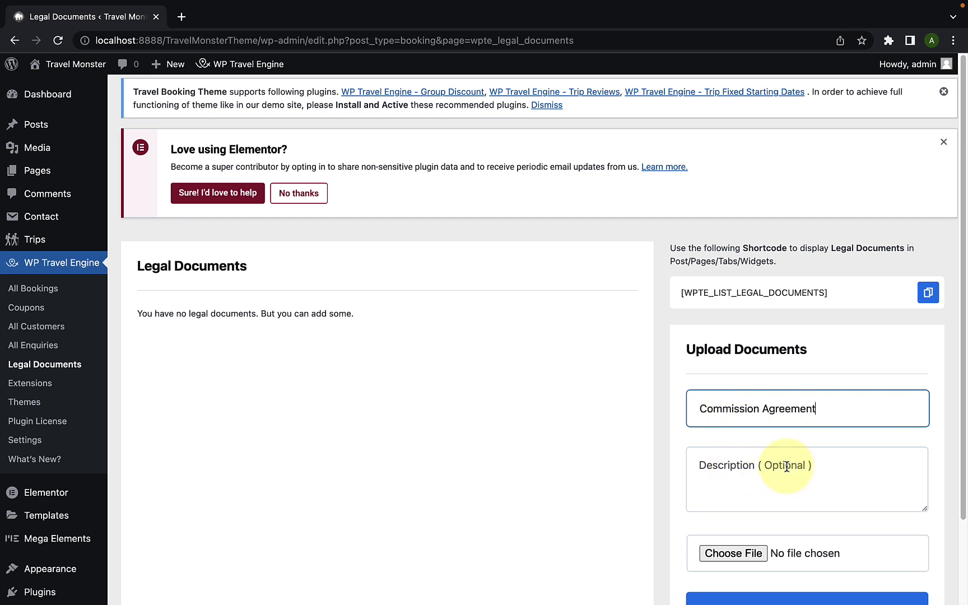
{"action": "type", "text": "employer and employee know what to expect going forward, whether that is by the hour, on salary, or on commission."}
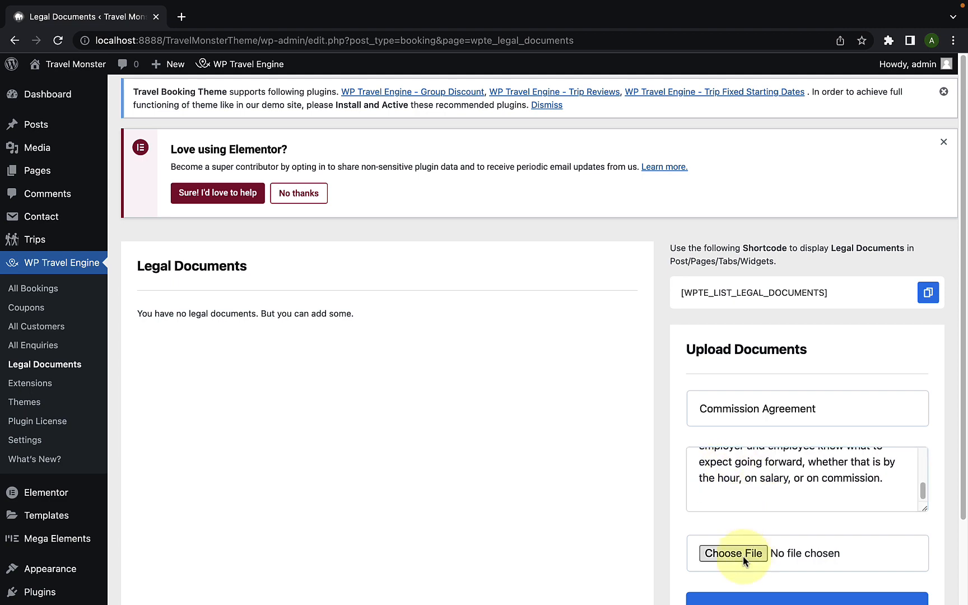
{"action": "left_click", "coordinate": [733, 553]}
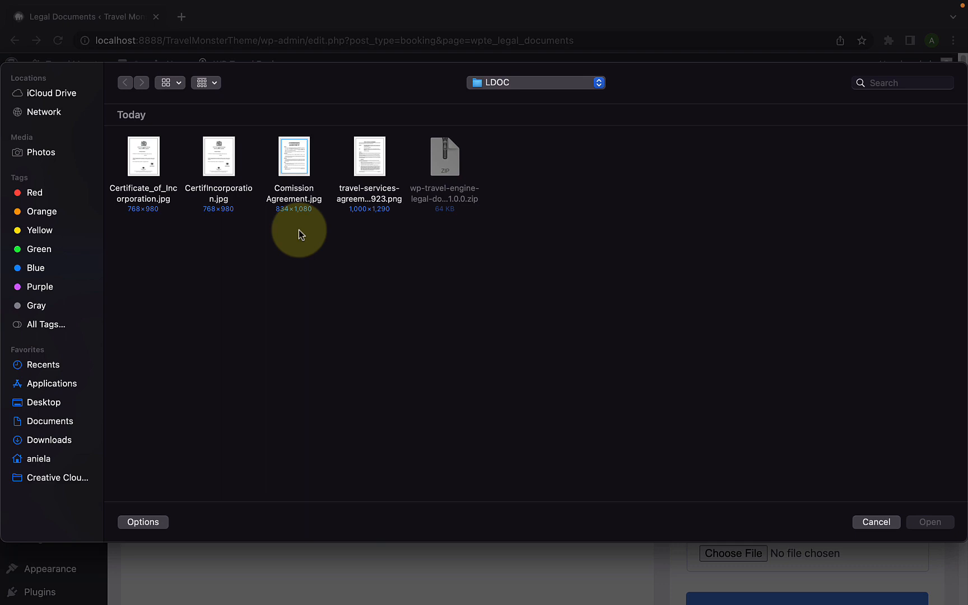
{"action": "left_click", "coordinate": [294, 156]}
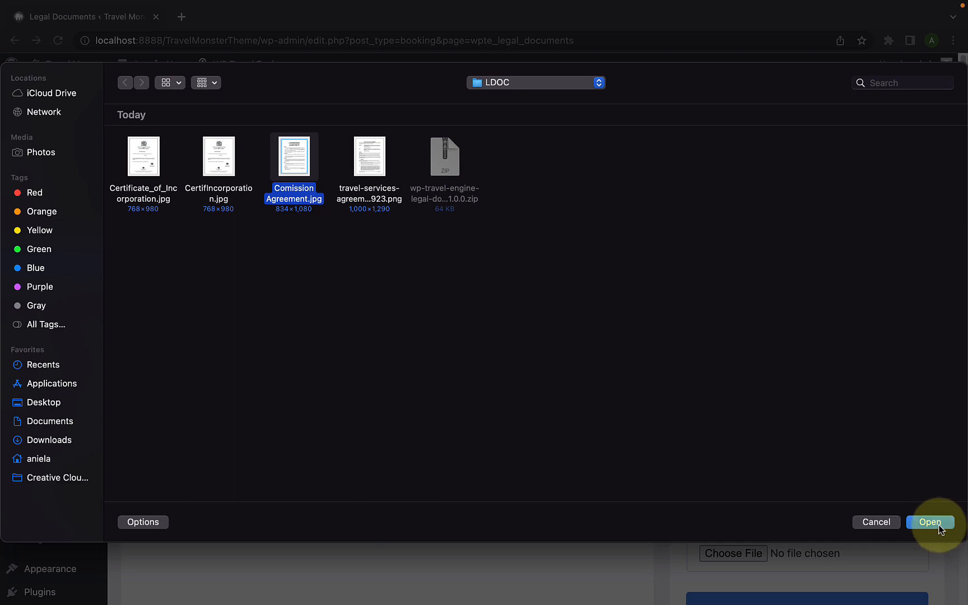
{"action": "left_click", "coordinate": [929, 522]}
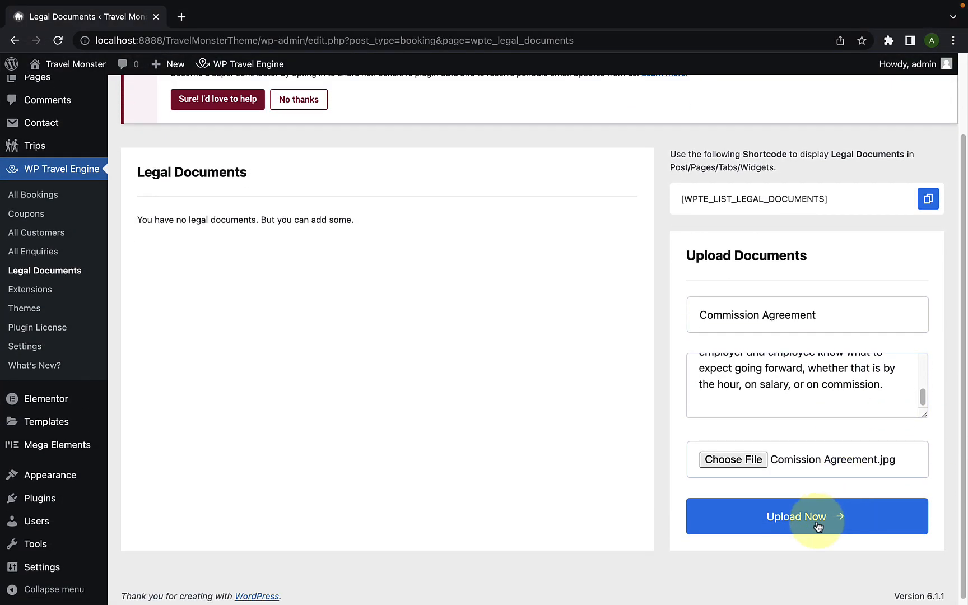
Step: Upload the Commission Agreement, Company Registration, Incorporation and Travel Agreement documents
{"action": "left_click", "coordinate": [806, 516]}
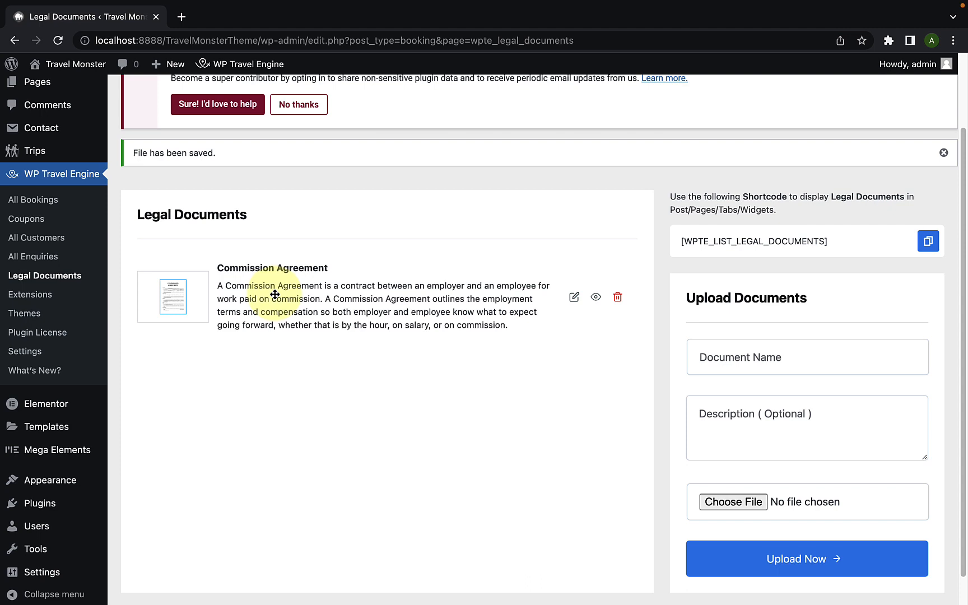
{"action": "left_click", "coordinate": [732, 501]}
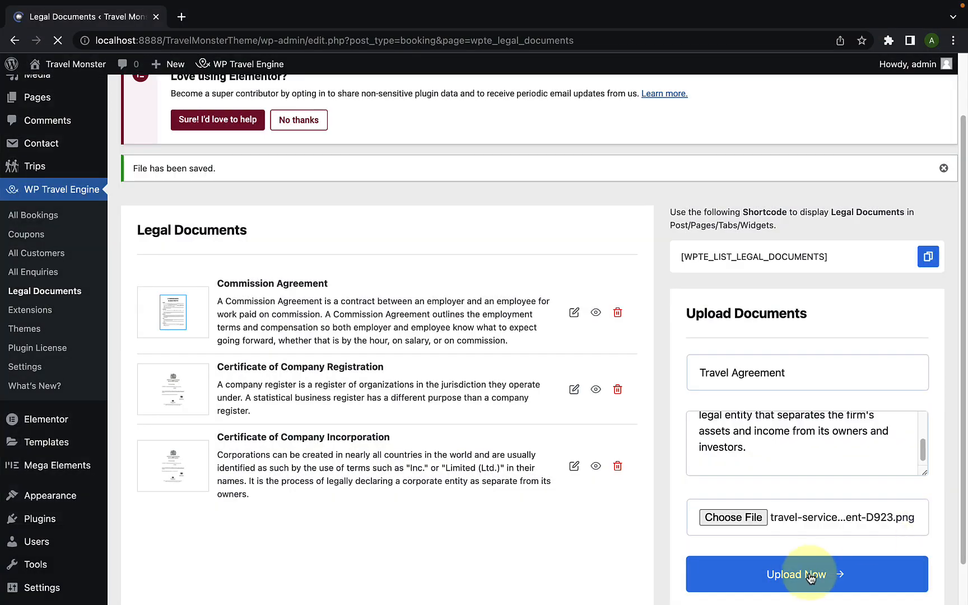
{"action": "left_click", "coordinate": [805, 574]}
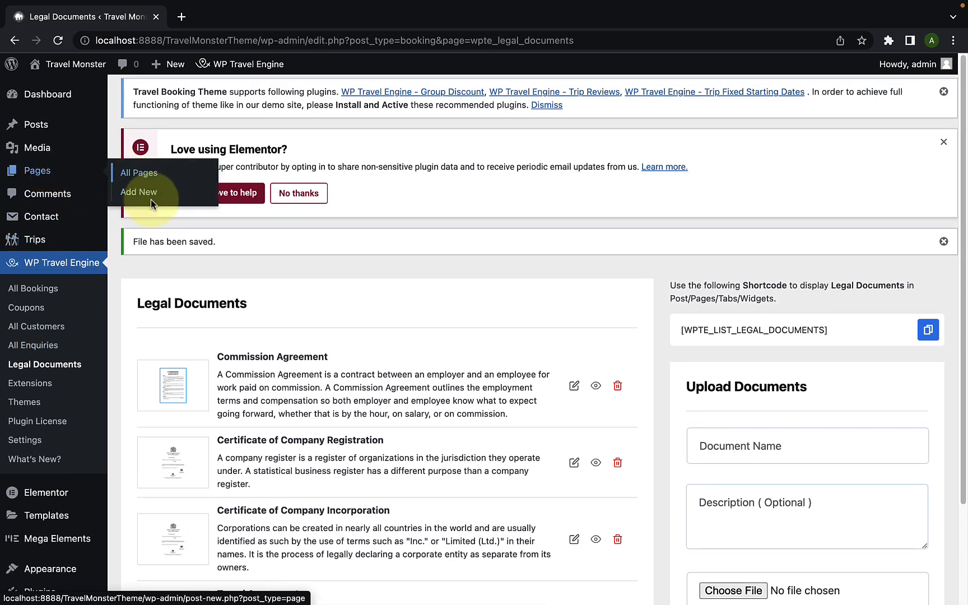
{"action": "mouse_move", "coordinate": [138, 193]}
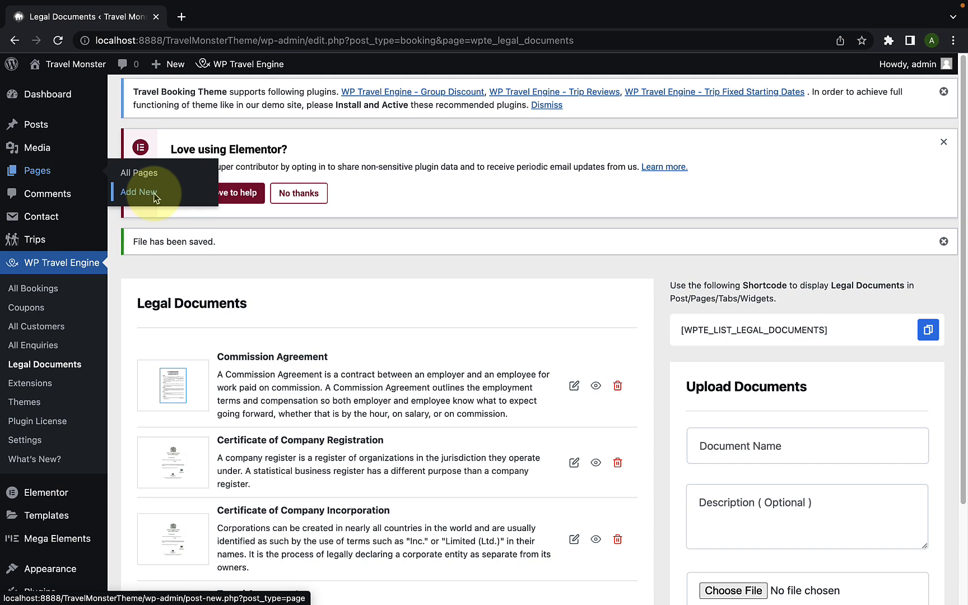
Step: Create a new page titled Legal Documents and insert a Shortcode block
{"action": "left_click", "coordinate": [138, 193]}
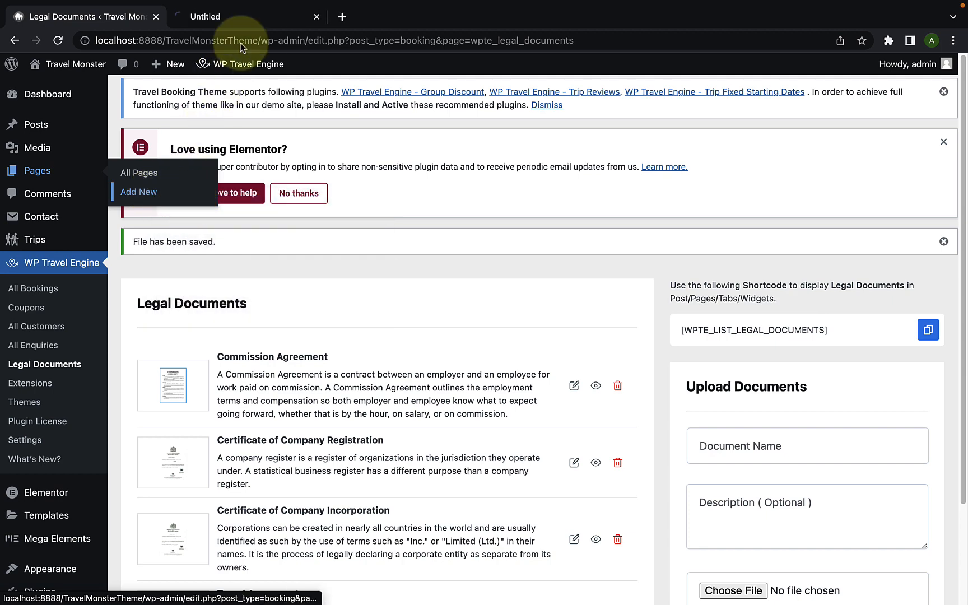
{"action": "left_click", "coordinate": [138, 192]}
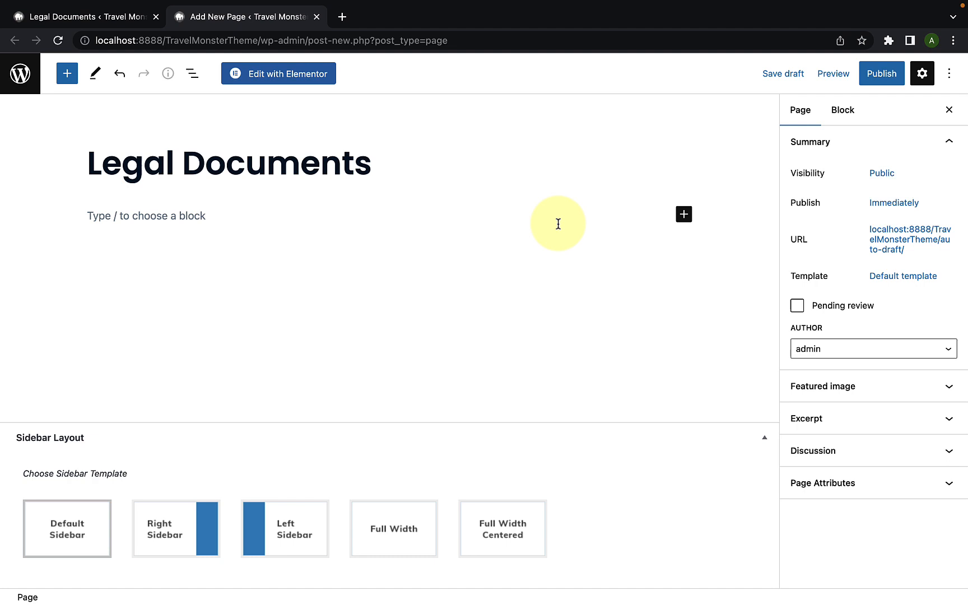
{"action": "mouse_move", "coordinate": [683, 214]}
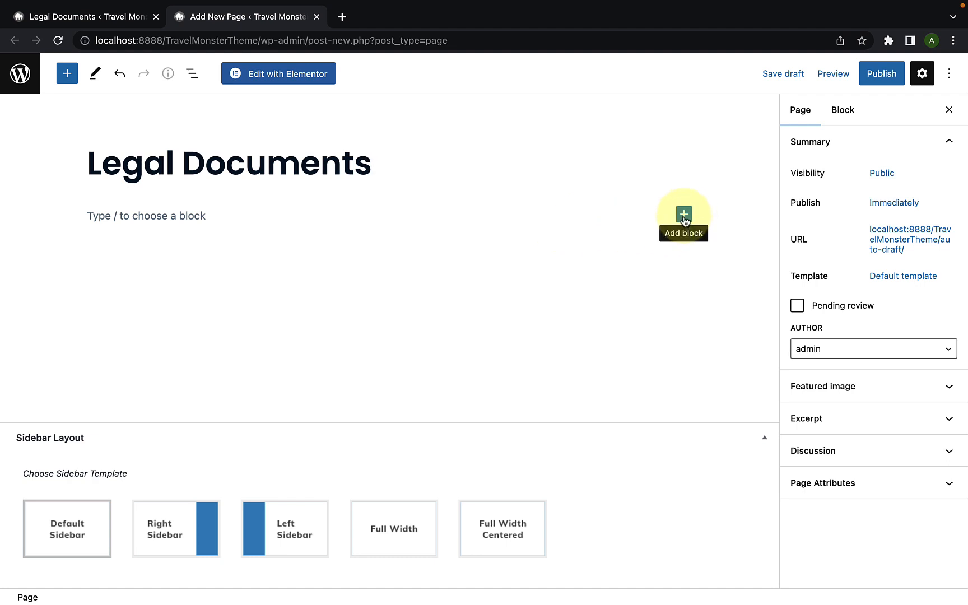
{"action": "left_click", "coordinate": [683, 214]}
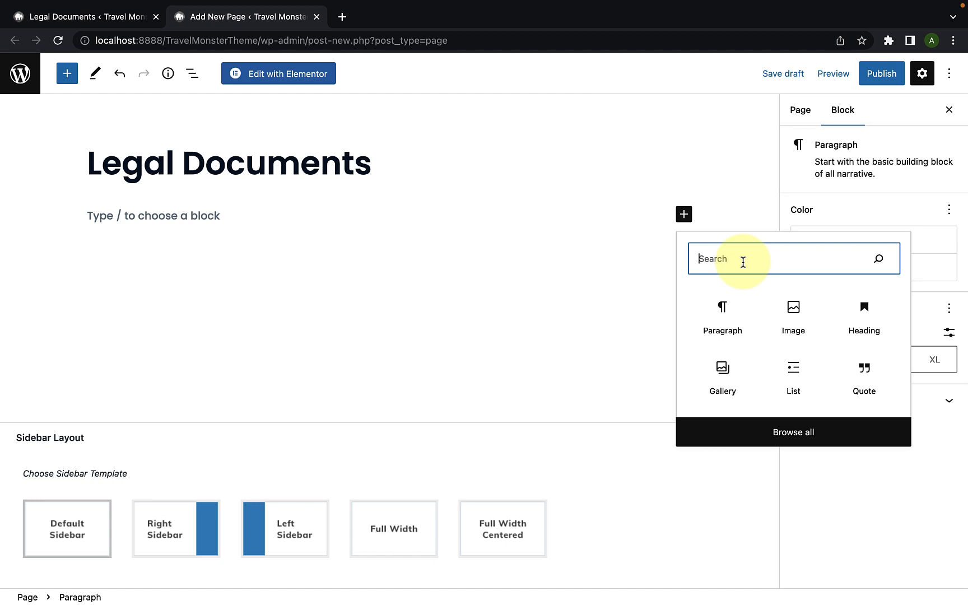
{"action": "type", "text": "shortcode"}
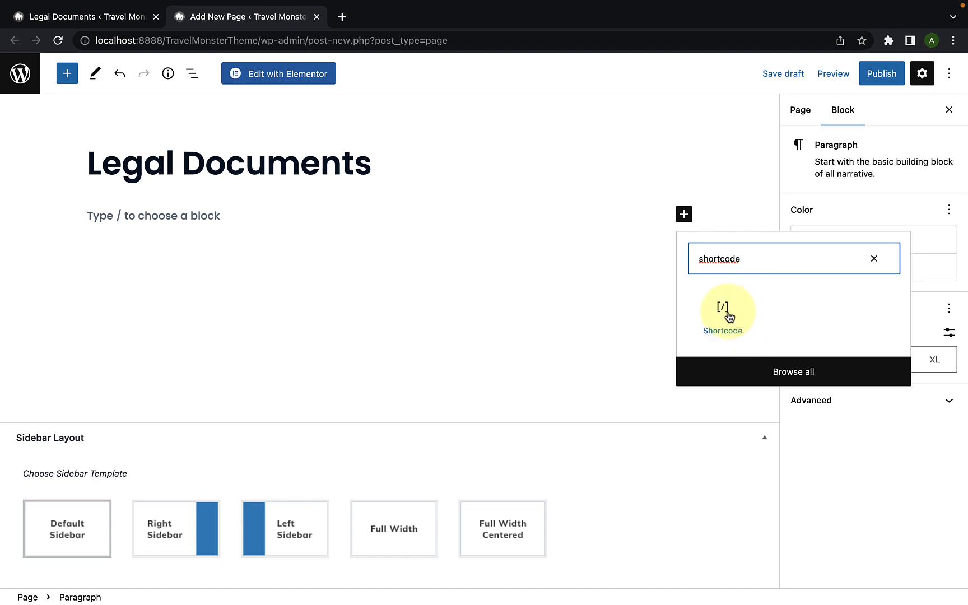
{"action": "left_click", "coordinate": [723, 312]}
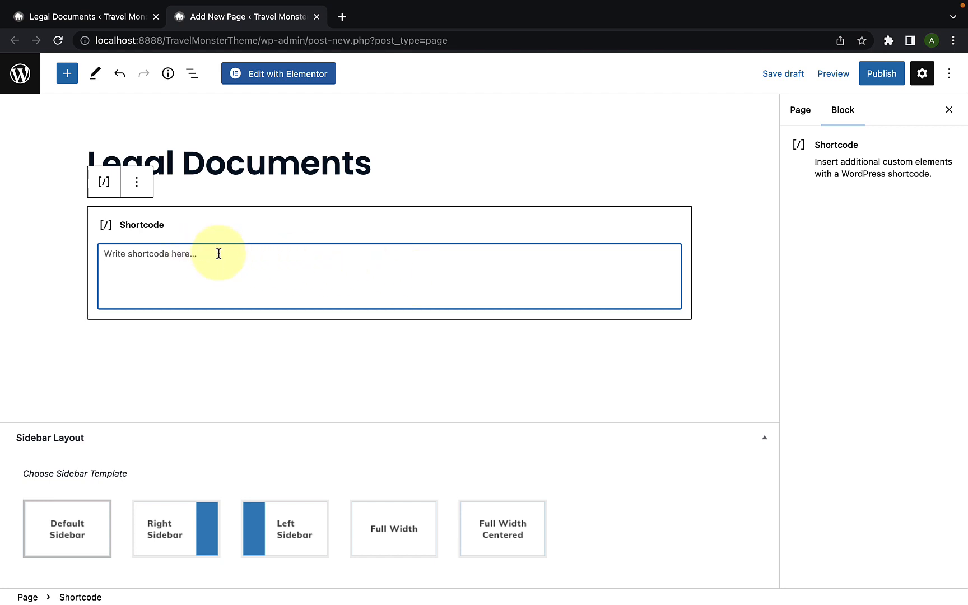
Step: Enter the shortcode [WPTE_LIST_LEGAL_DOCUMENTS cols="2"], correcting the column value
{"action": "type", "text": "[WPTE_LIST_LEGAL_DOCUMENTS cols=\"3\"]"}
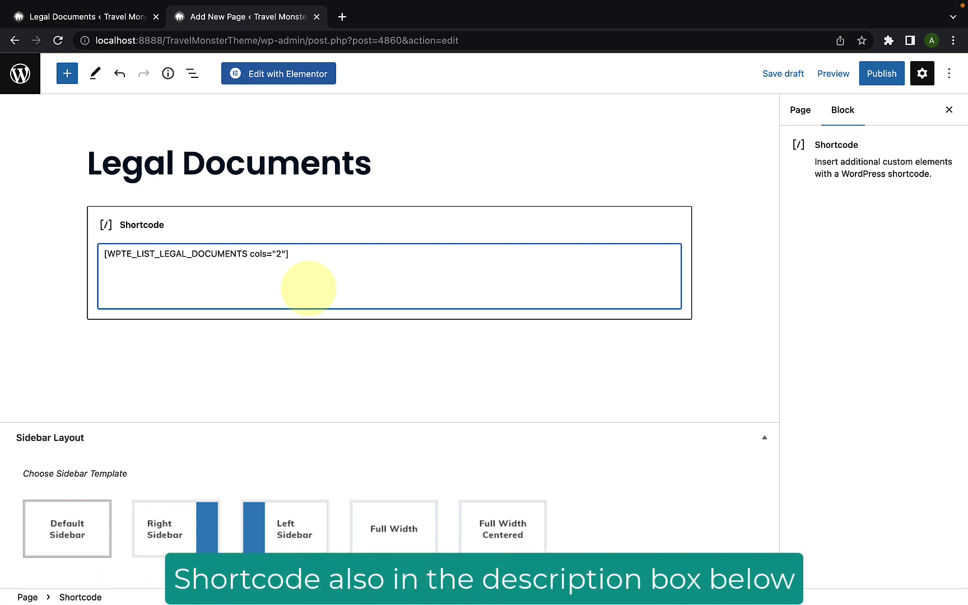
{"action": "left_click", "coordinate": [308, 253]}
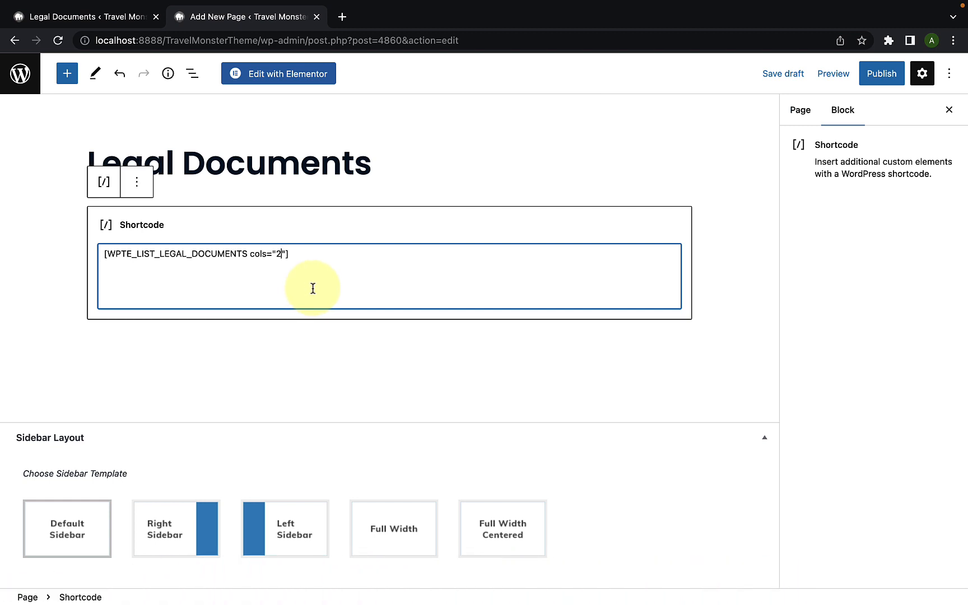
{"action": "type", "text": "\""}
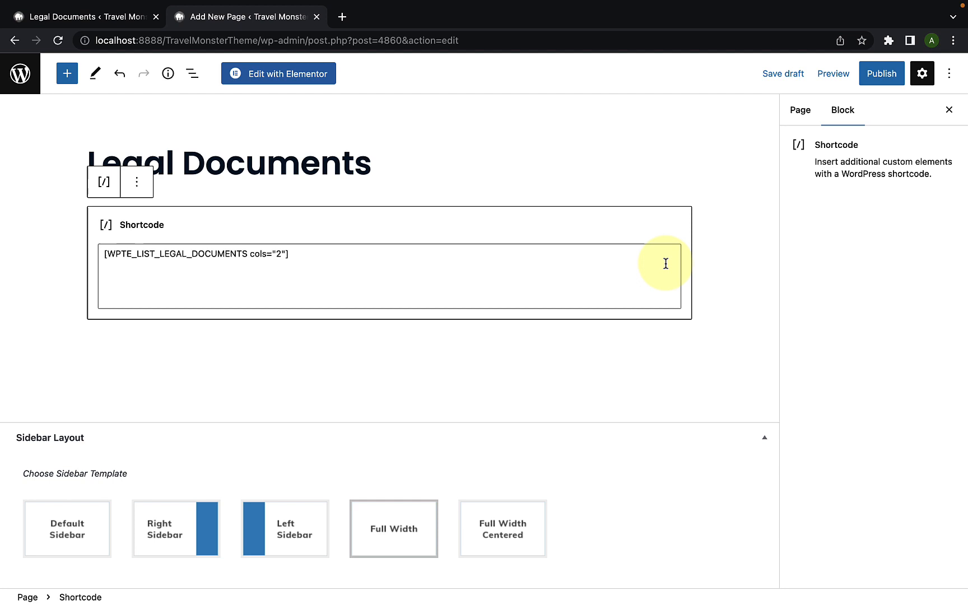
Step: Publish the Legal Documents page and open its live view in a new tab
{"action": "left_click", "coordinate": [881, 73]}
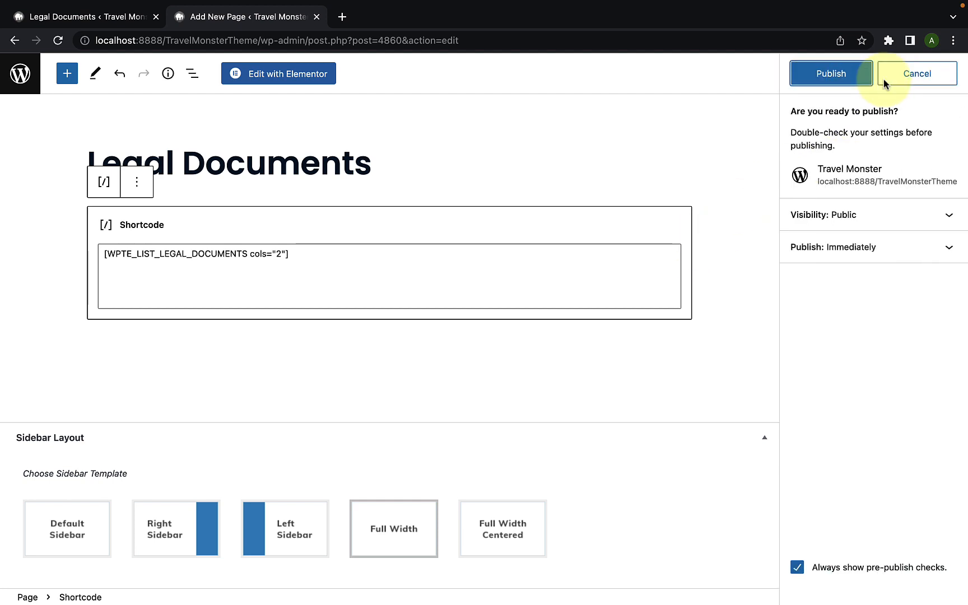
{"action": "left_click", "coordinate": [830, 73]}
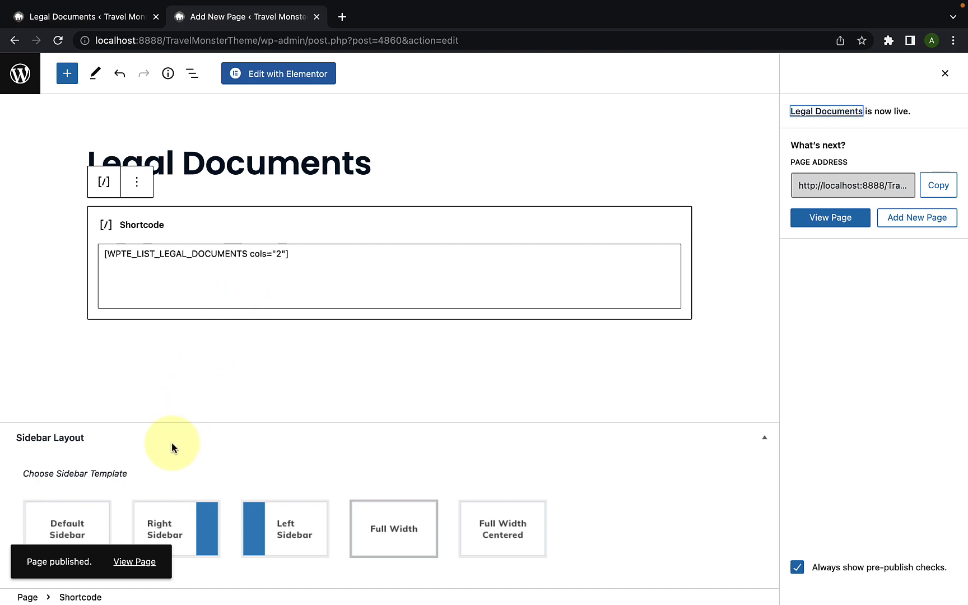
{"action": "right_click", "coordinate": [134, 562]}
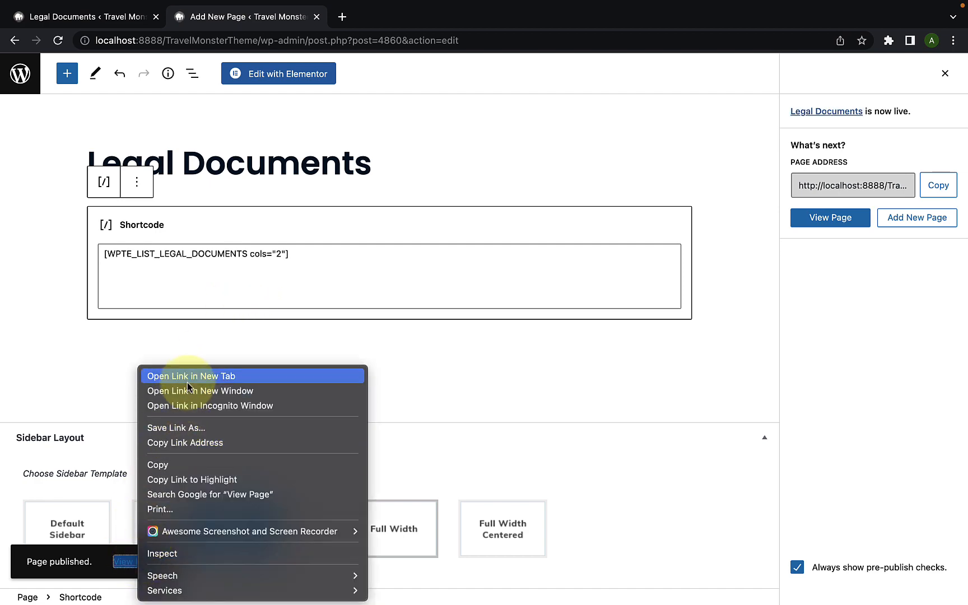
{"action": "left_click", "coordinate": [190, 375]}
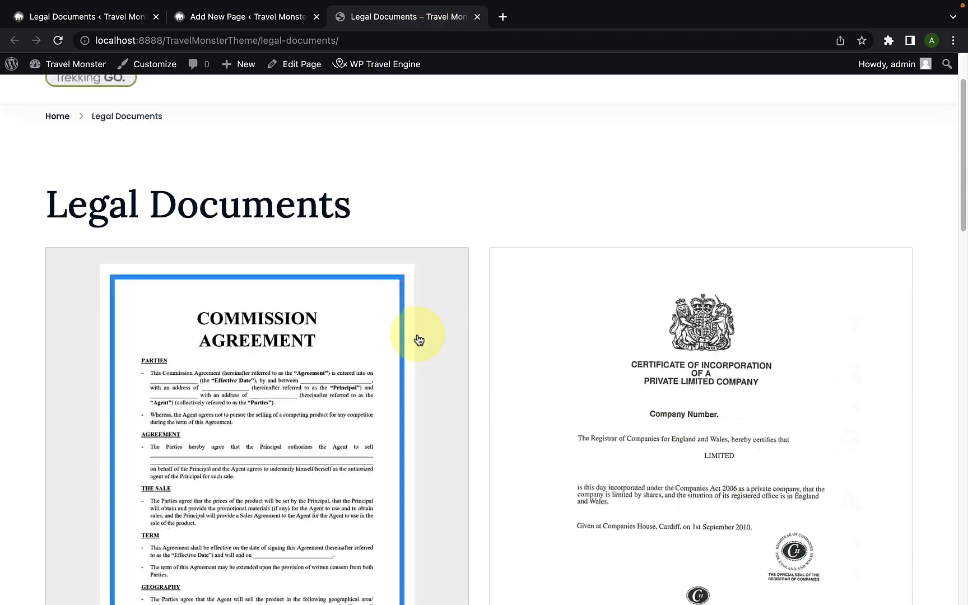
{"action": "scroll", "scroll_direction": "down", "scroll_amount": 3}
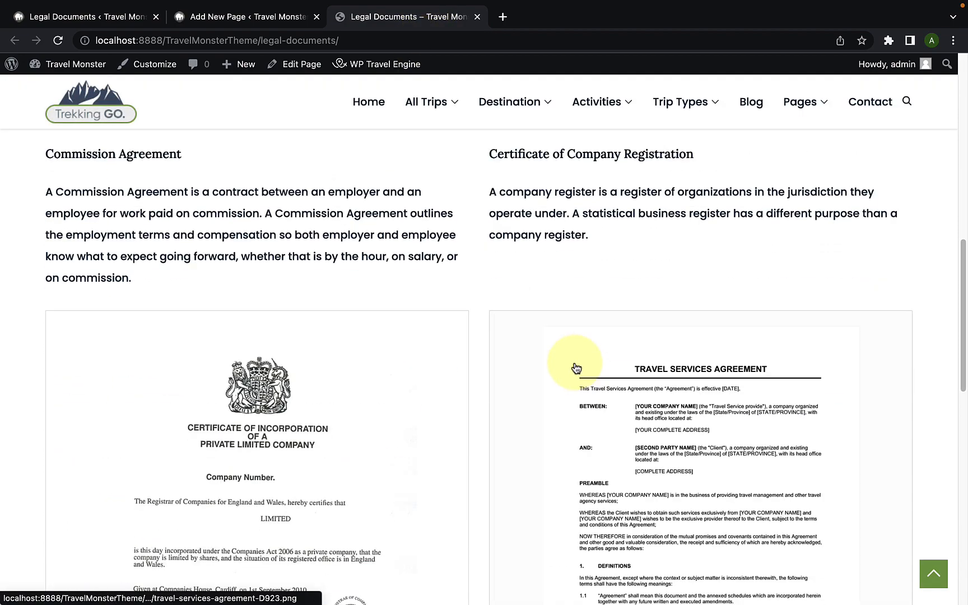
{"action": "scroll", "scroll_direction": "down", "scroll_amount": 3}
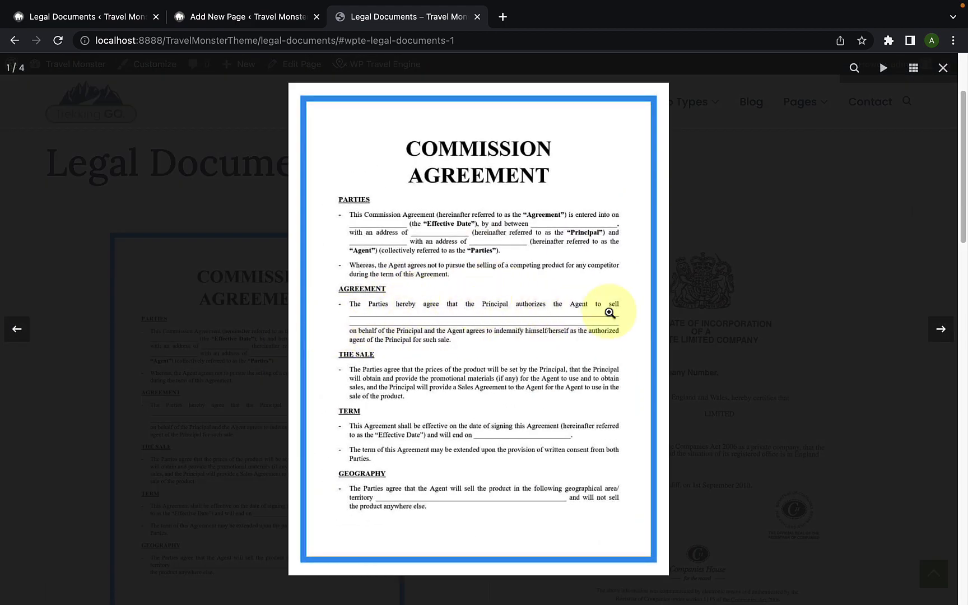
{"action": "left_click", "coordinate": [941, 329]}
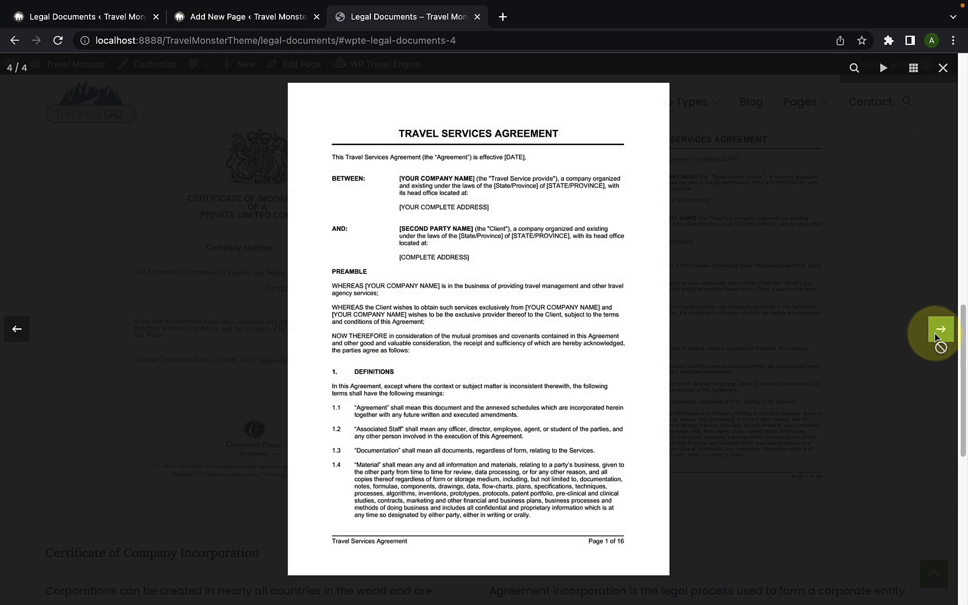
{"action": "left_click", "coordinate": [943, 68]}
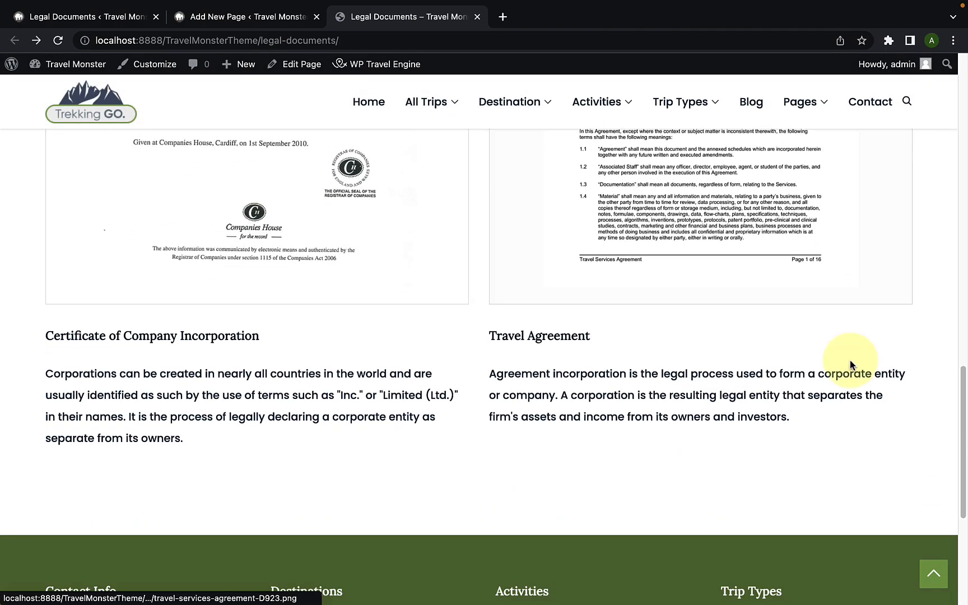
{"action": "mouse_move", "coordinate": [500, 401]}
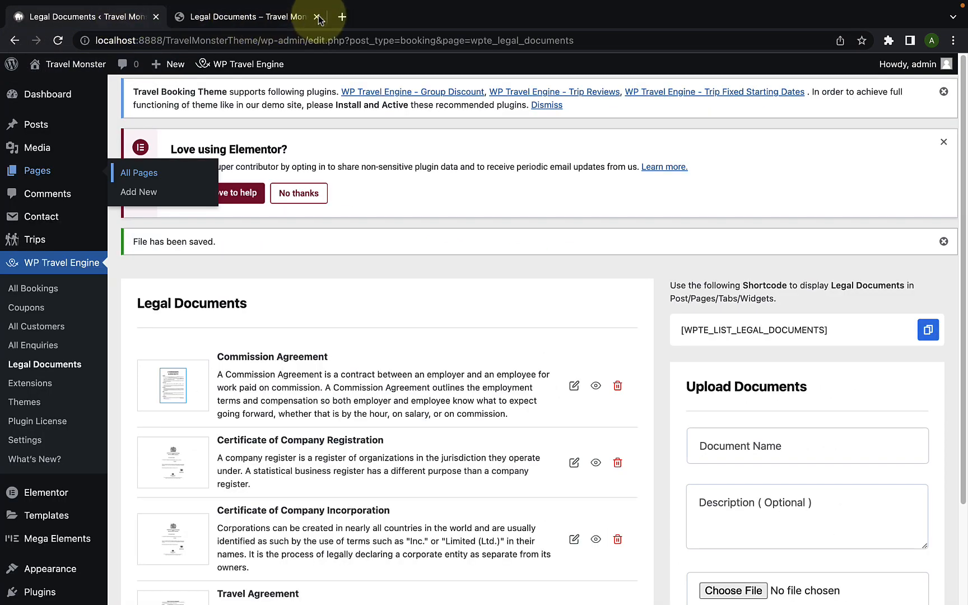
{"action": "mouse_move", "coordinate": [359, 282]}
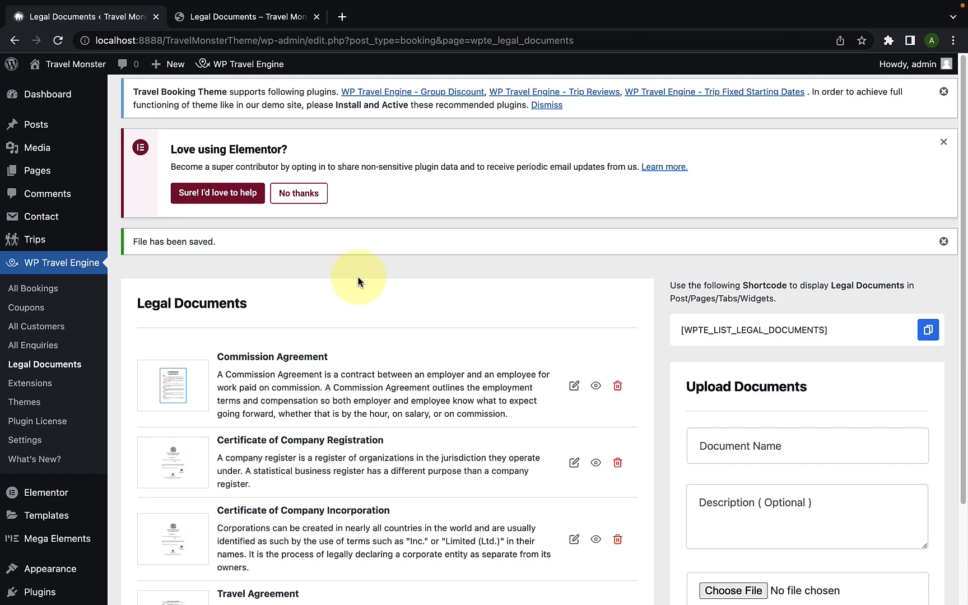
Step: Open the Commission Agreement entry for editing and submit its update
{"action": "scroll", "scroll_direction": "down", "scroll_amount": 3}
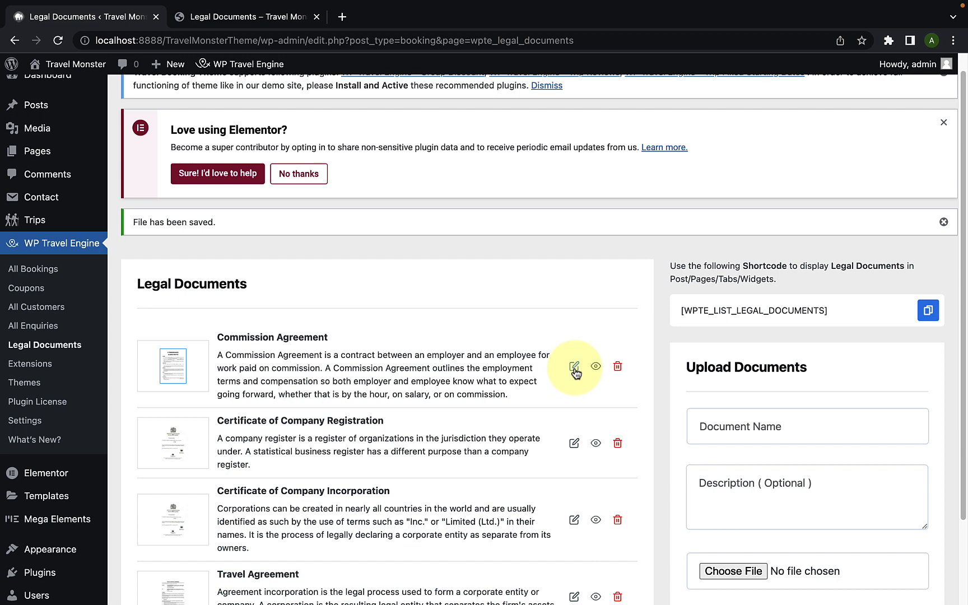
{"action": "mouse_move", "coordinate": [573, 365]}
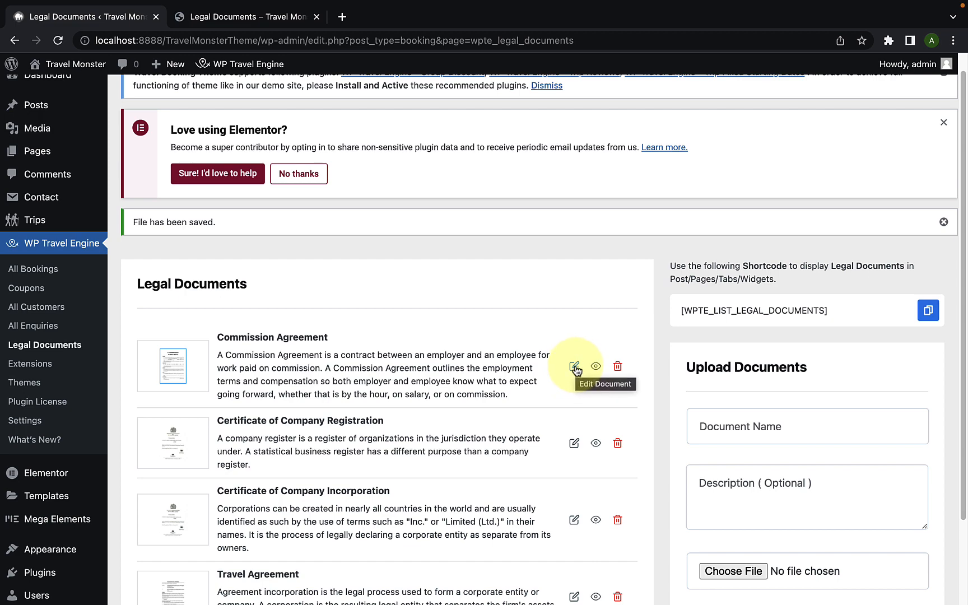
{"action": "left_click", "coordinate": [573, 365]}
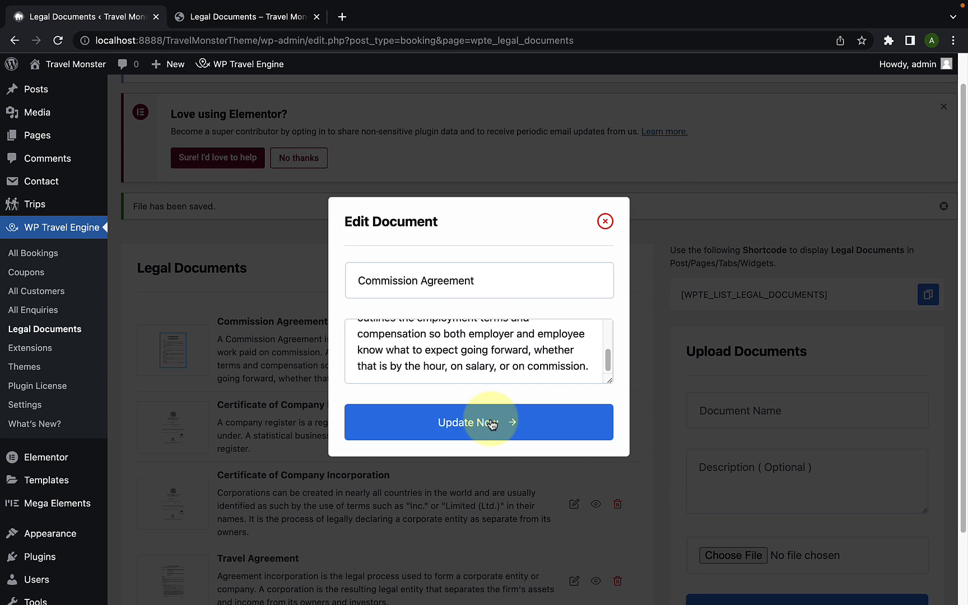
{"action": "left_click", "coordinate": [478, 422]}
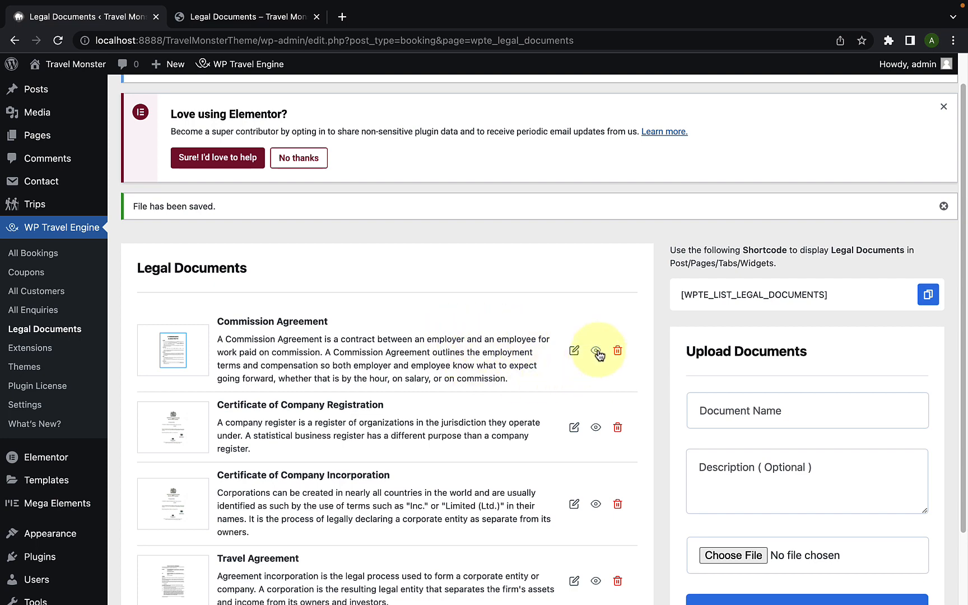
{"action": "left_click", "coordinate": [596, 350]}
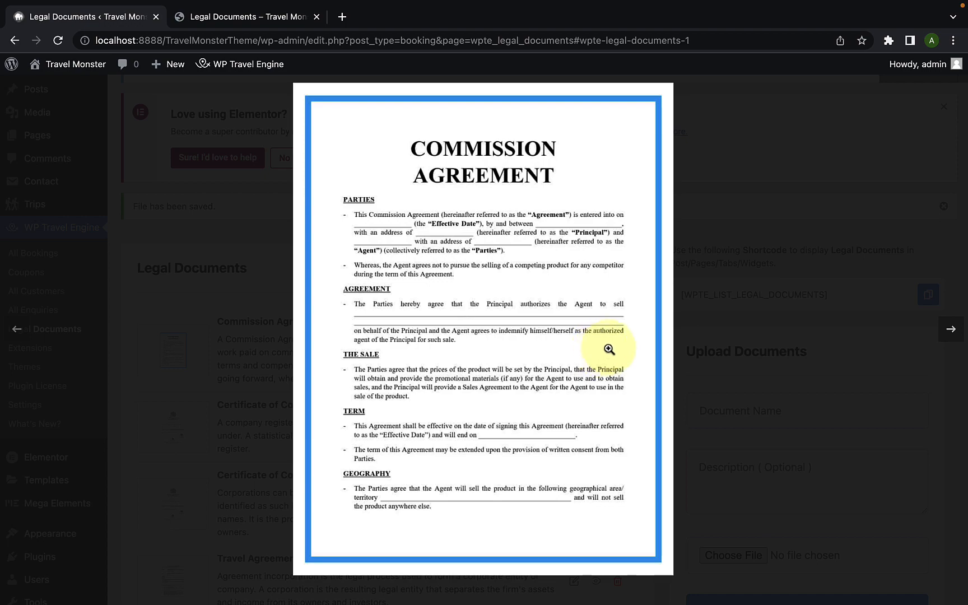
{"action": "left_click", "coordinate": [950, 328]}
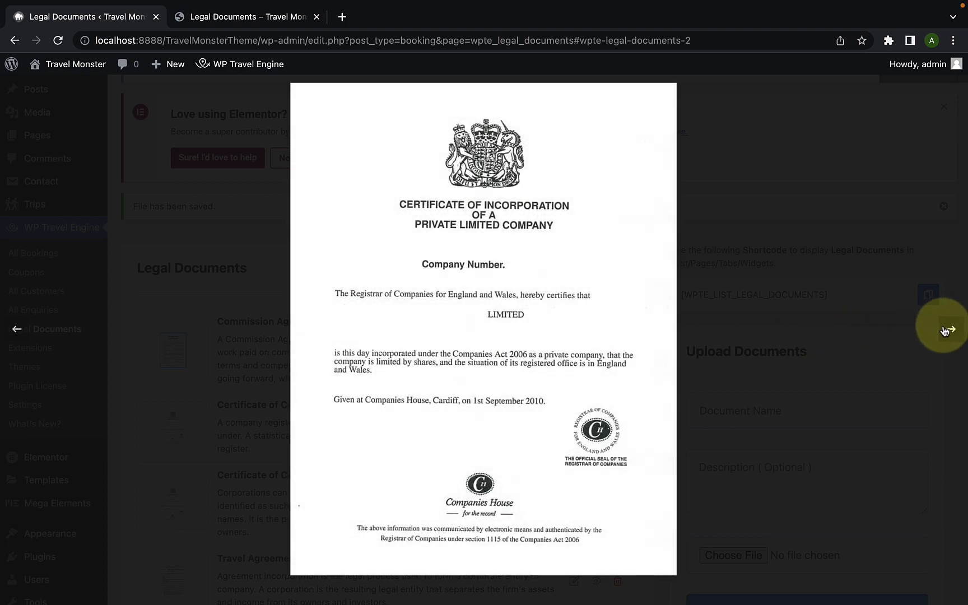
{"action": "left_click", "coordinate": [951, 329]}
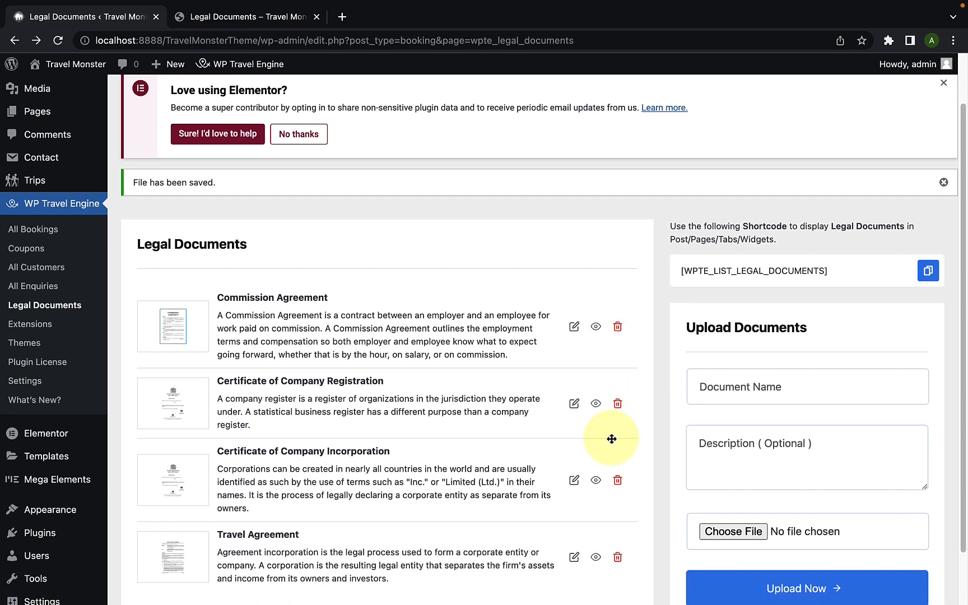
Step: Scroll down the admin Legal Documents list of four documents
{"action": "scroll", "scroll_direction": "down", "scroll_amount": 3}
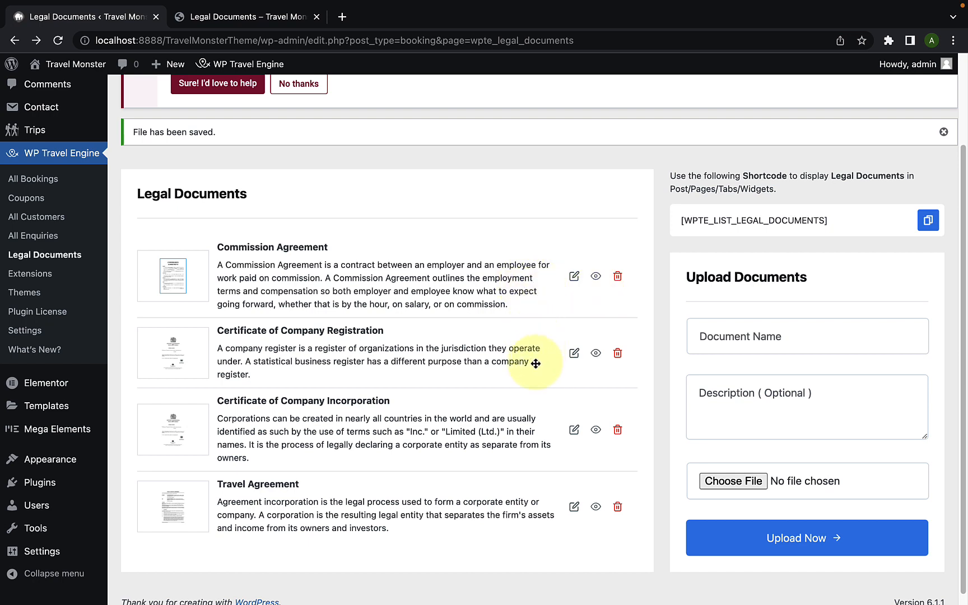
{"action": "mouse_move", "coordinate": [557, 481]}
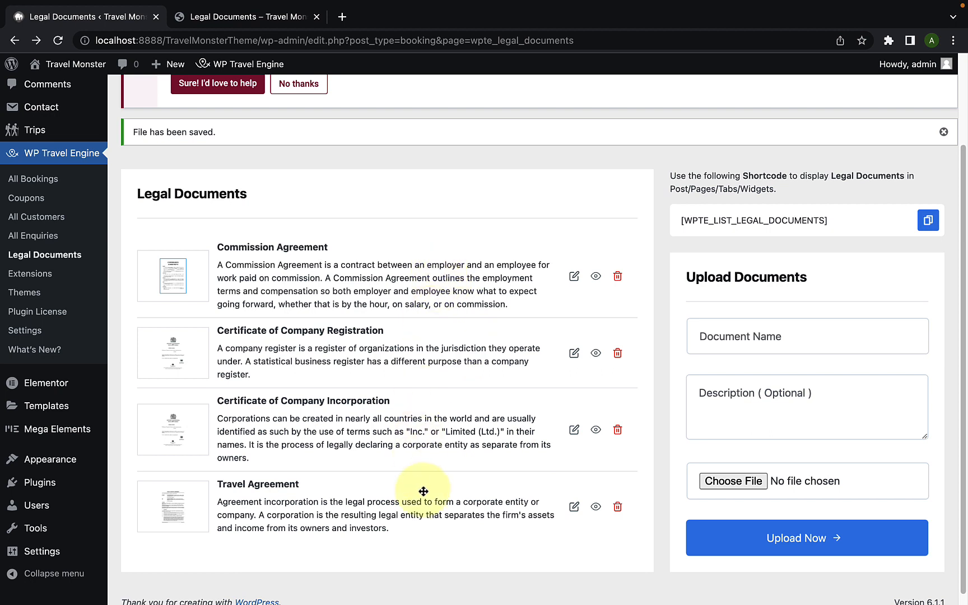
{"action": "mouse_move", "coordinate": [398, 428]}
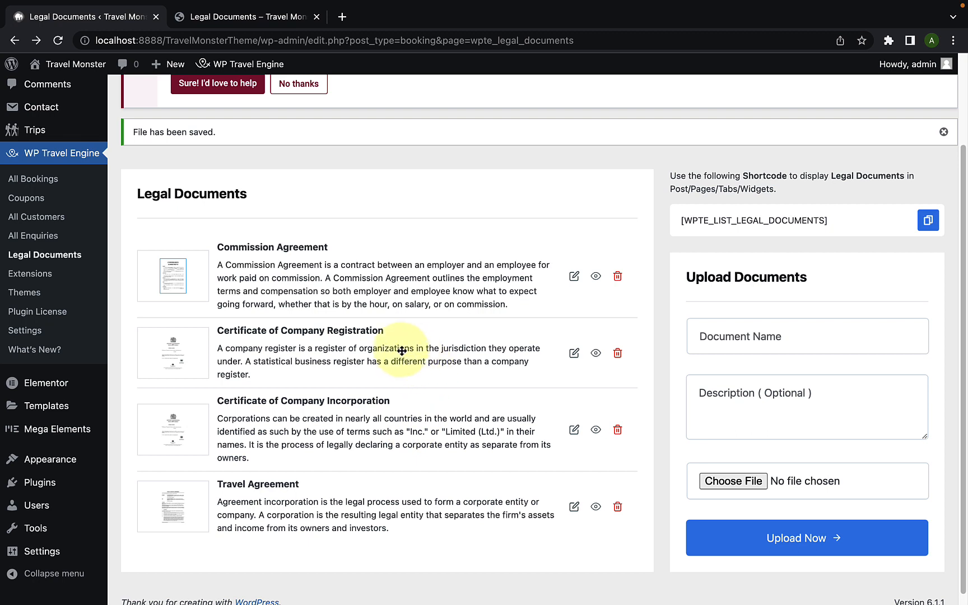
{"action": "mouse_move", "coordinate": [397, 357]}
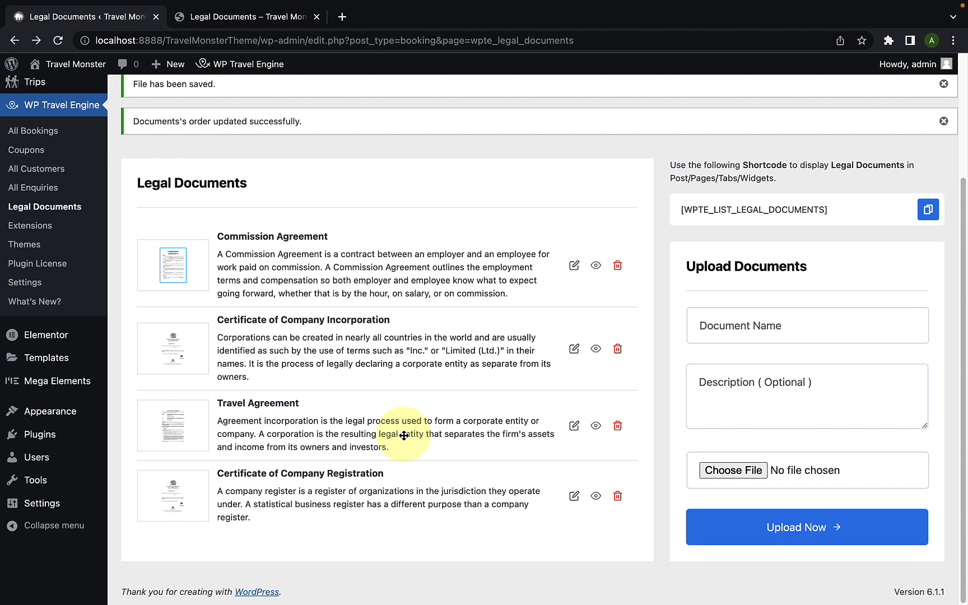
{"action": "mouse_move", "coordinate": [374, 307]}
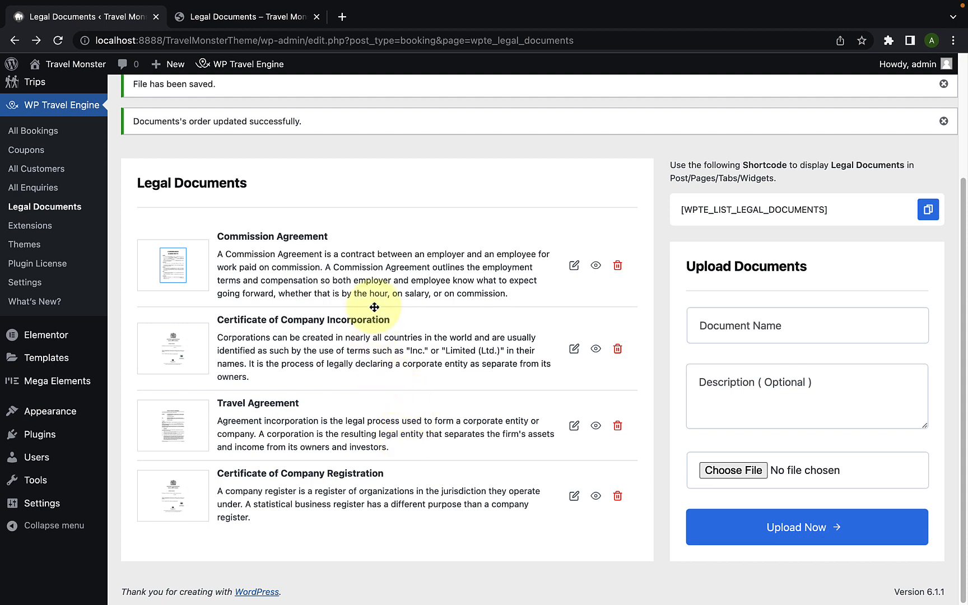
{"action": "mouse_move", "coordinate": [284, 16]}
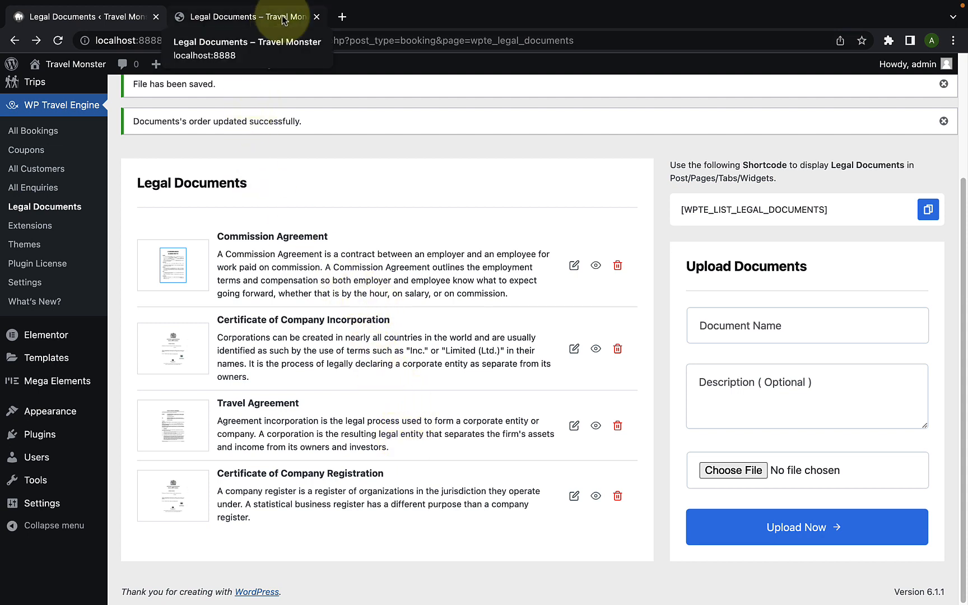
Step: Reload the live Legal Documents page and confirm Certificate of Company Registration now appears last
{"action": "left_click", "coordinate": [241, 17]}
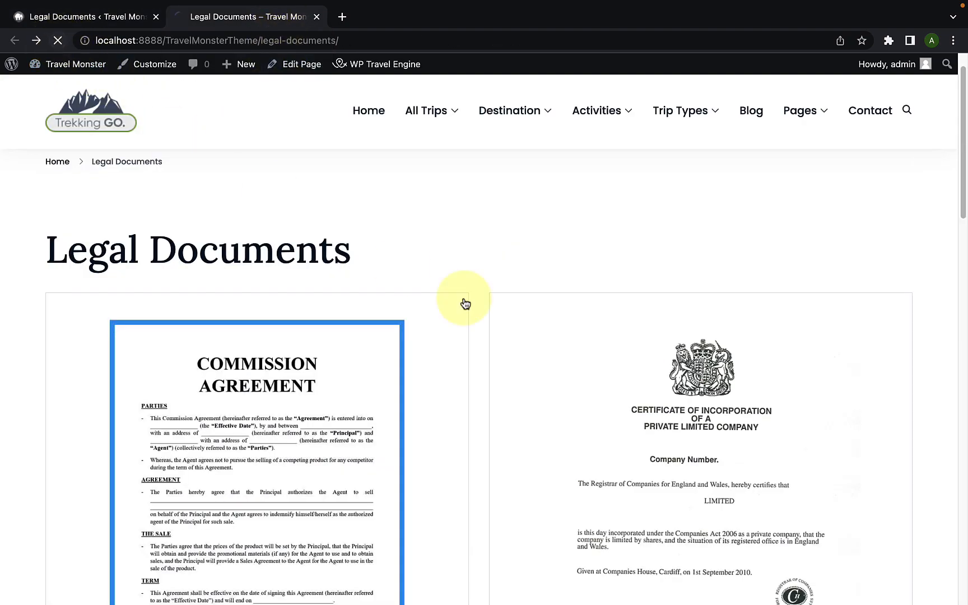
{"action": "scroll", "scroll_direction": "down", "scroll_amount": 3}
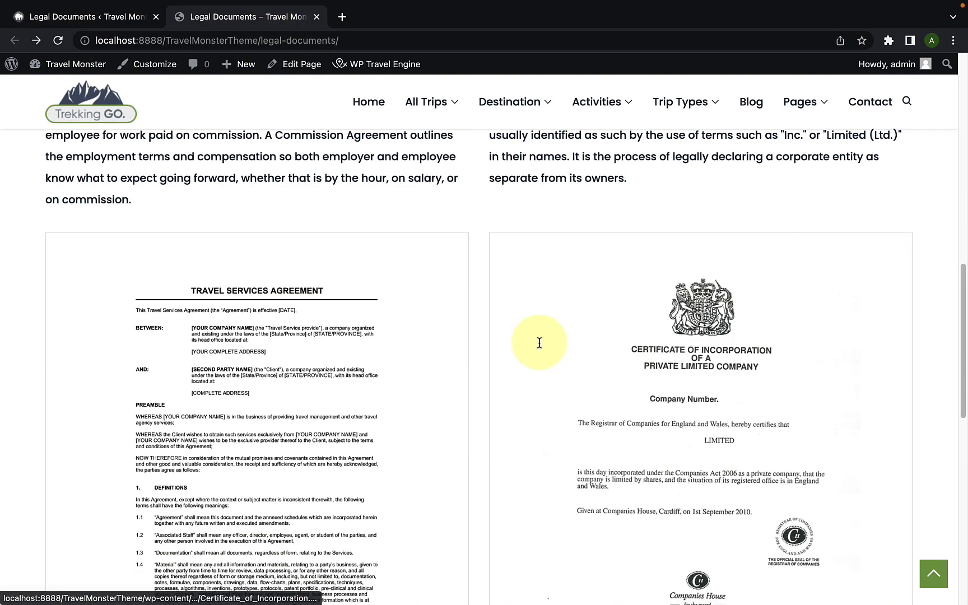
{"action": "scroll", "scroll_direction": "down", "scroll_amount": 3}
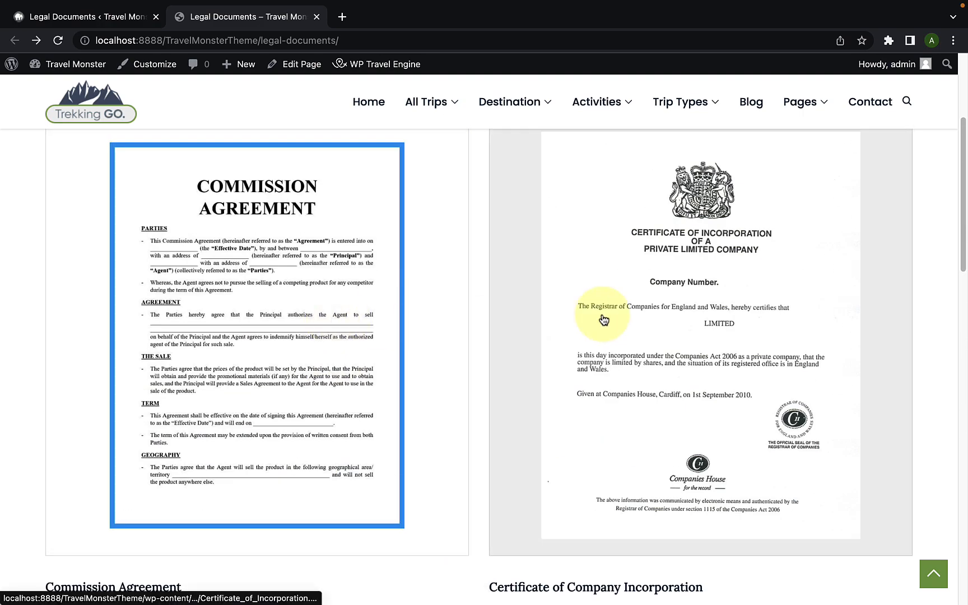
{"action": "scroll", "scroll_direction": "down", "scroll_amount": 3}
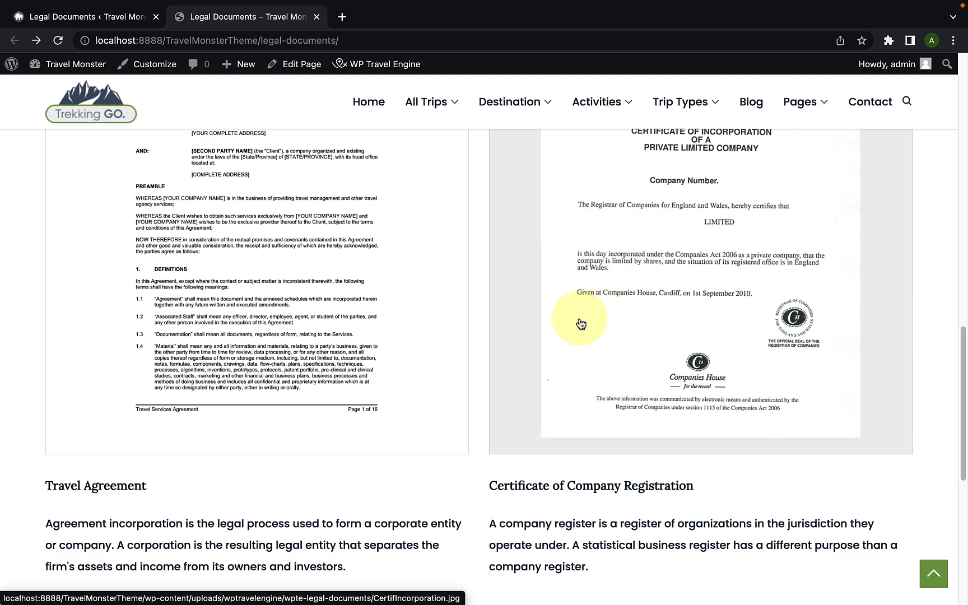